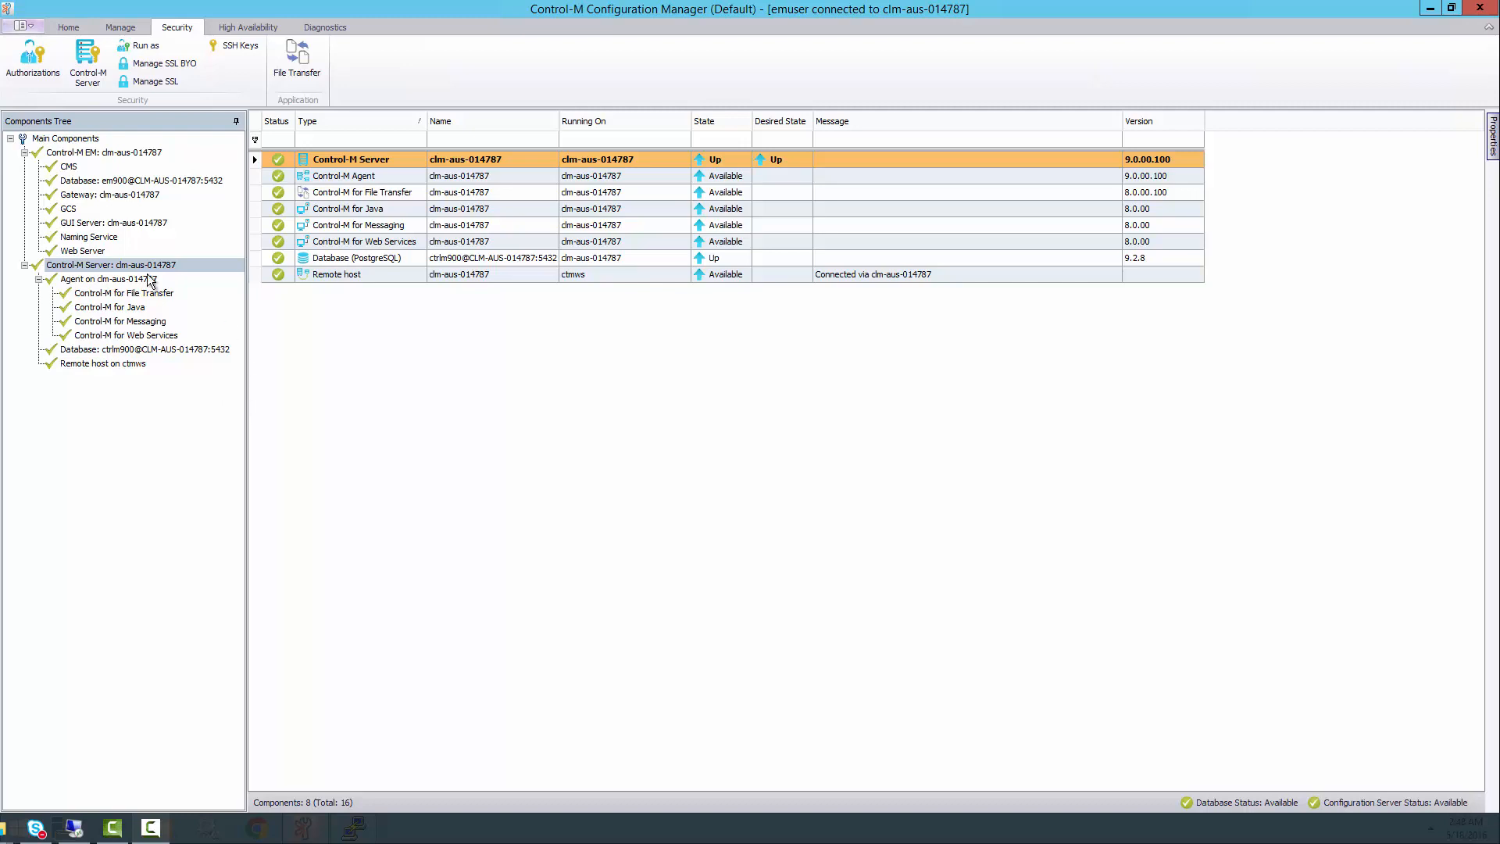
Step: Open Security > SSH Keys for Control-M Server clm-aus-014787 from the Components Tree
right_click(109, 264)
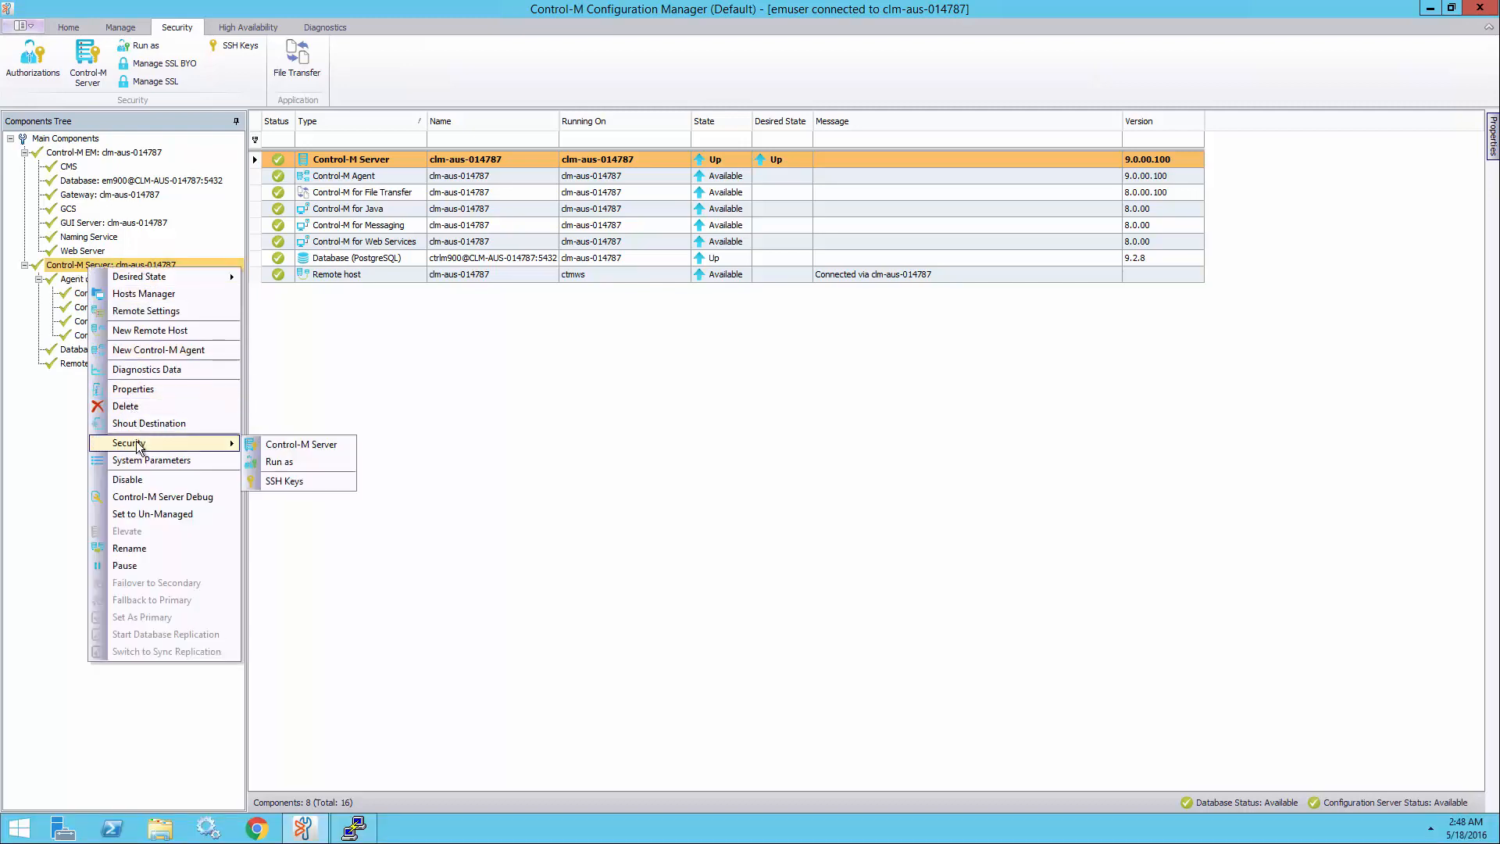
mouse_move(284, 481)
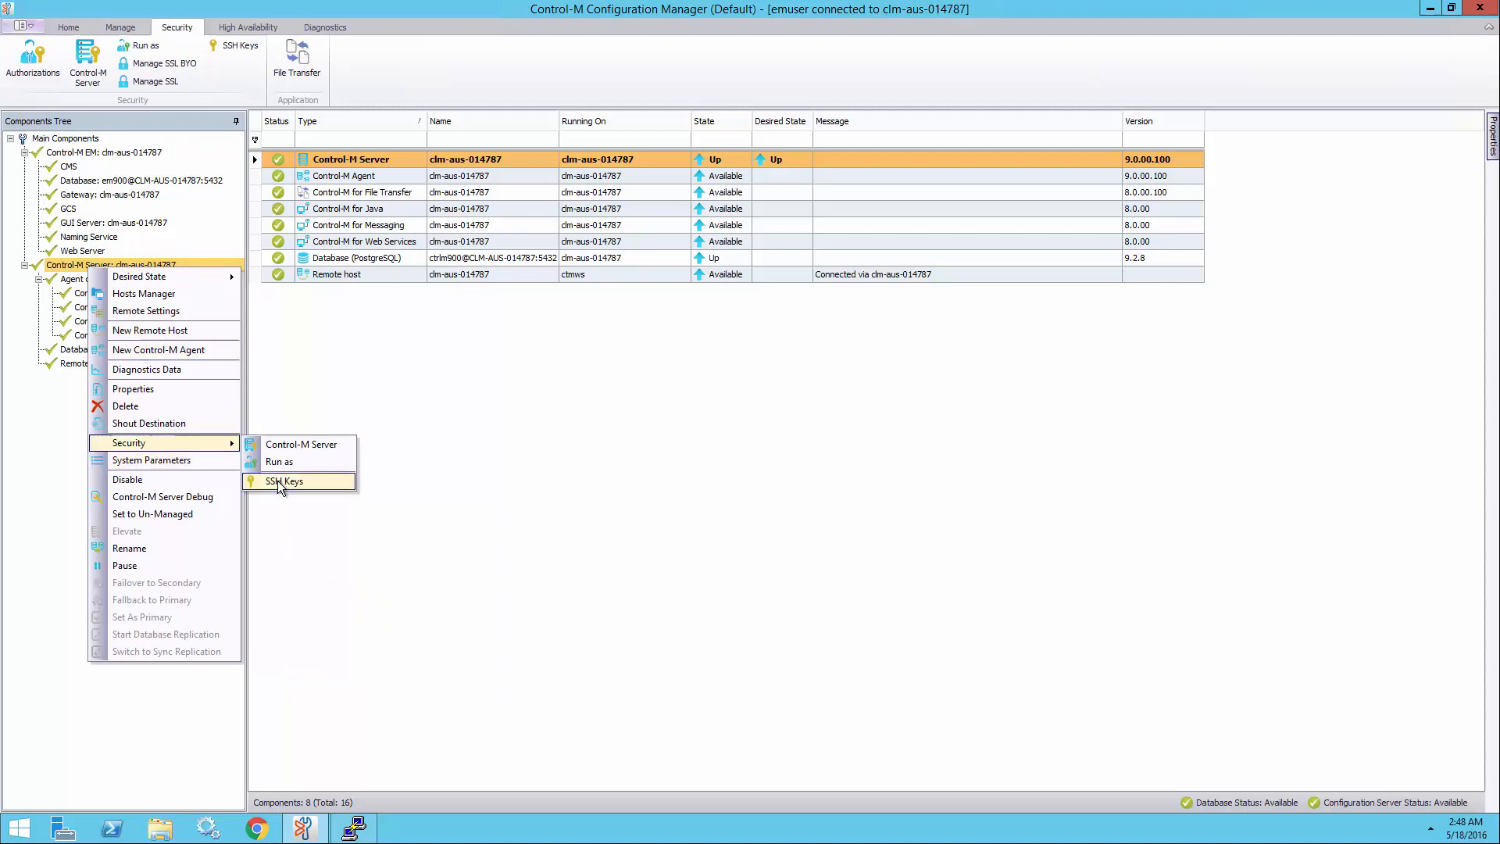
click(284, 481)
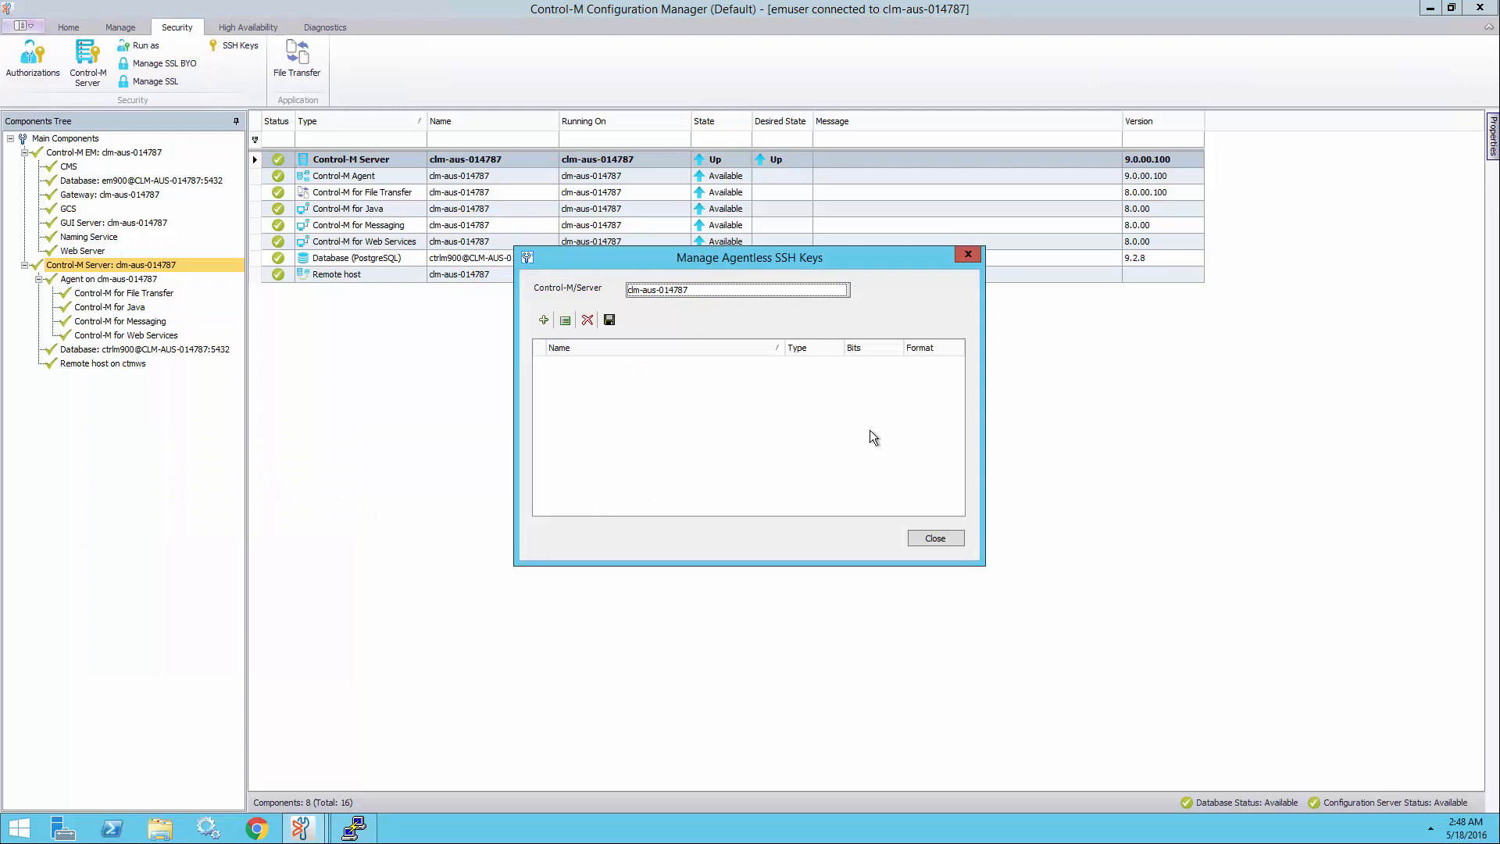
Step: Create OpenSSH RSA key 'keydemo' with a passphrase and 2048-bit key size
click(543, 320)
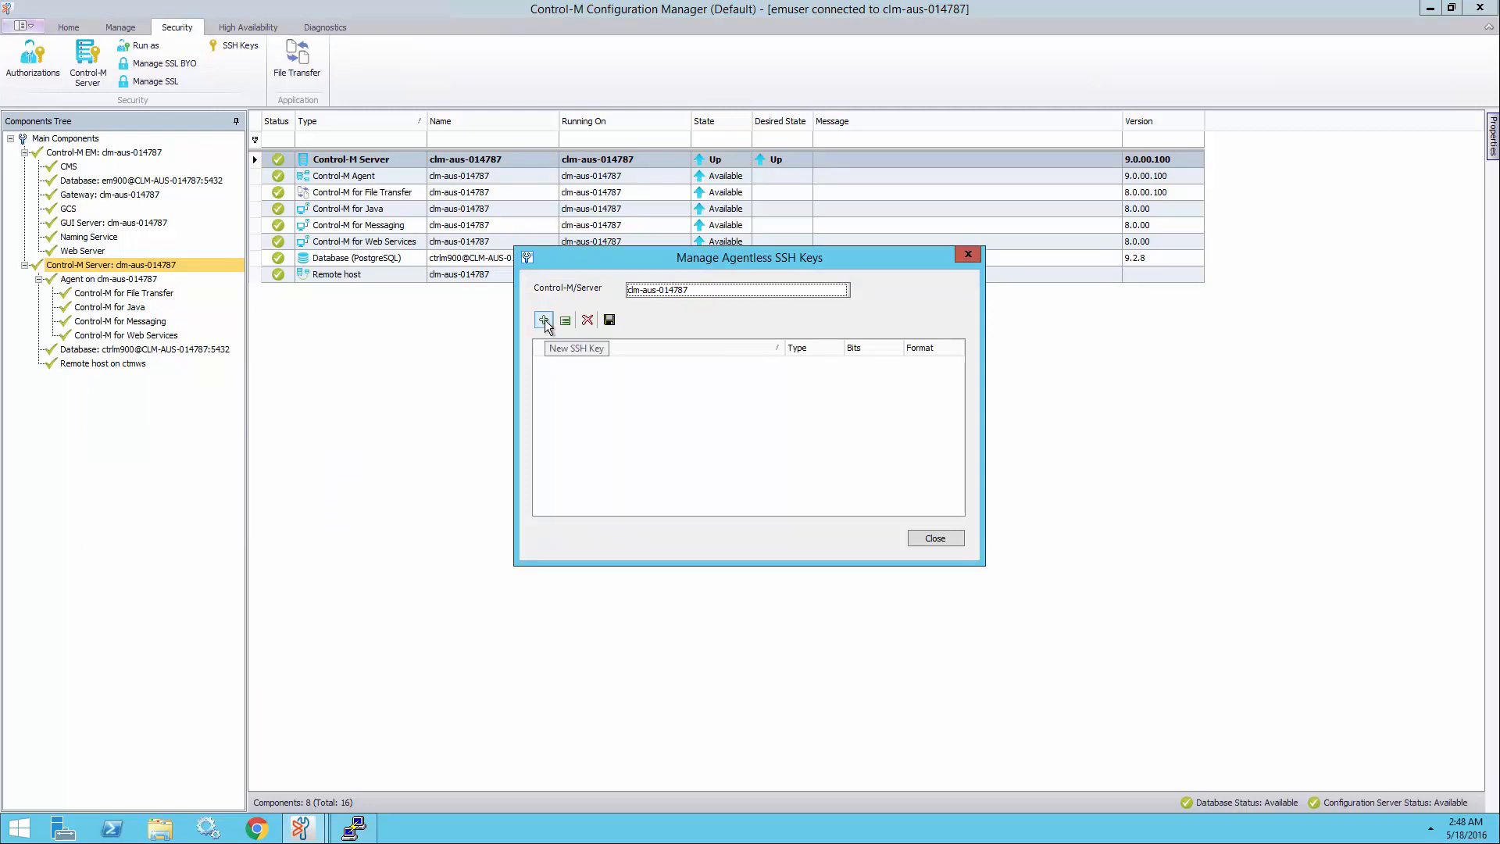
click(544, 319)
text(keydemo)
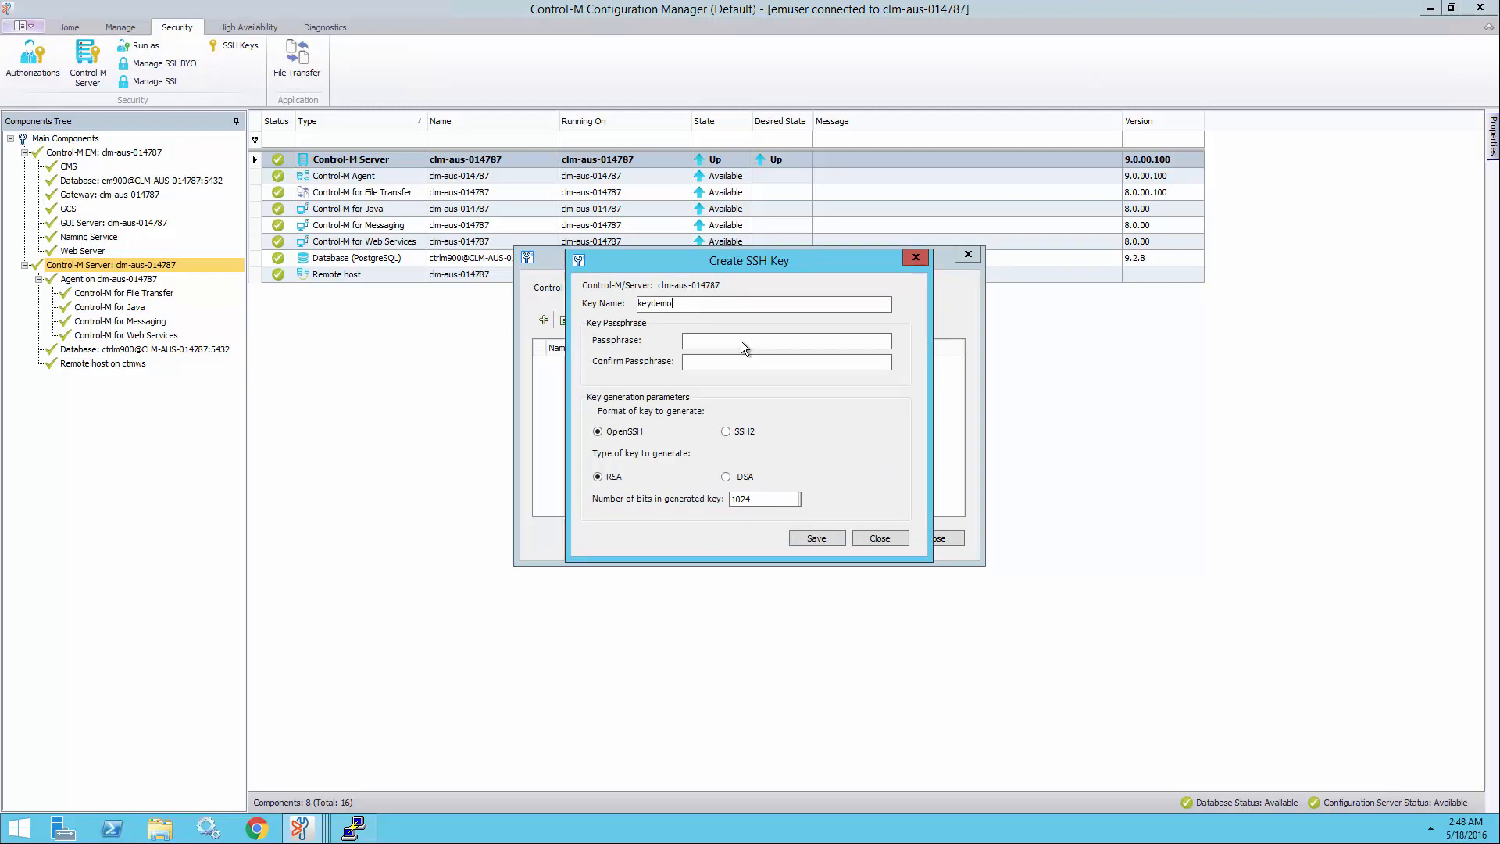
text(****)
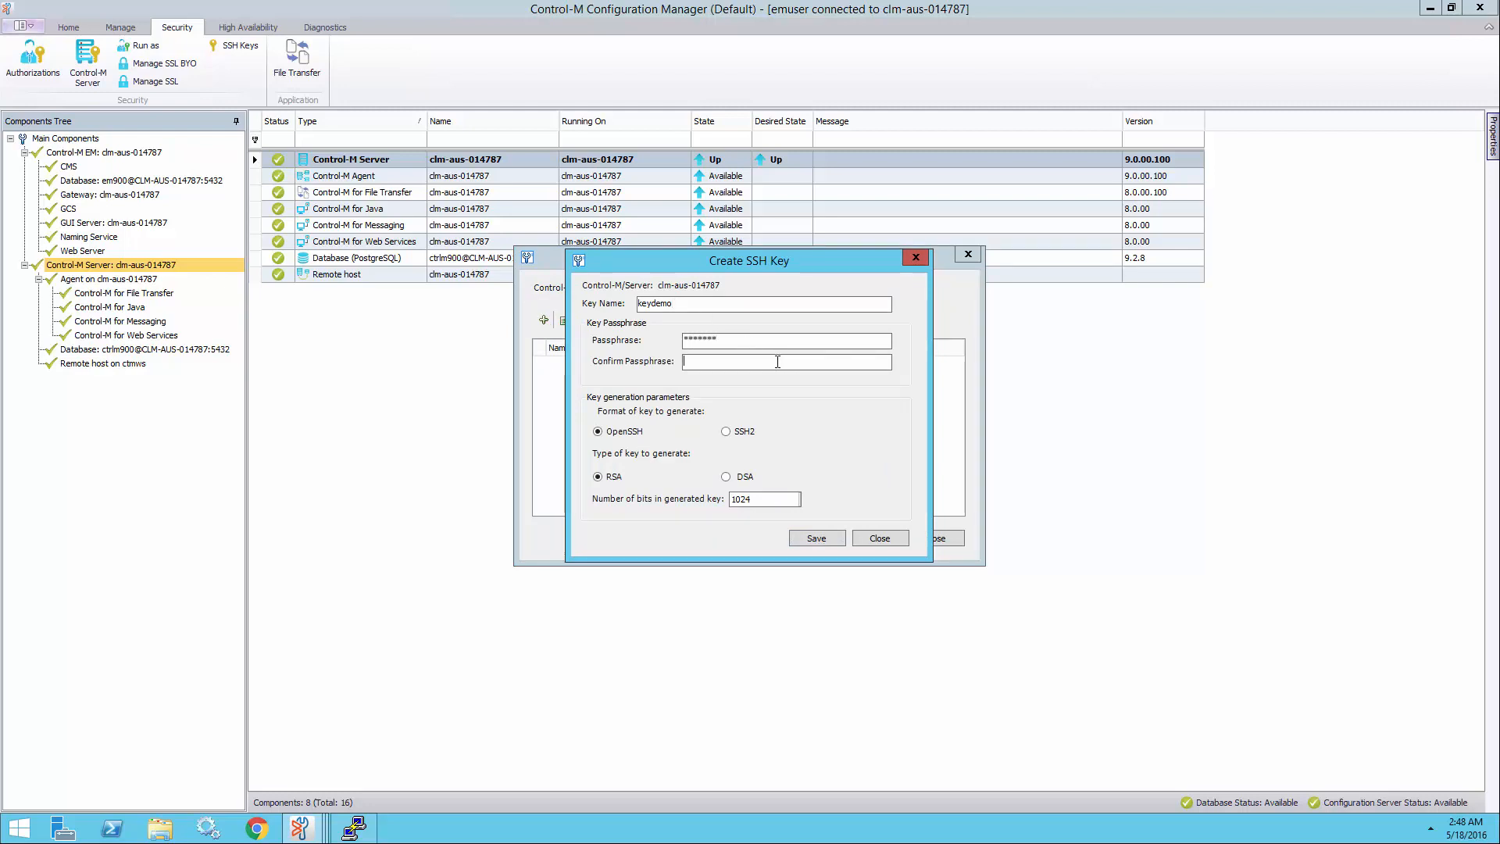
text(*****)
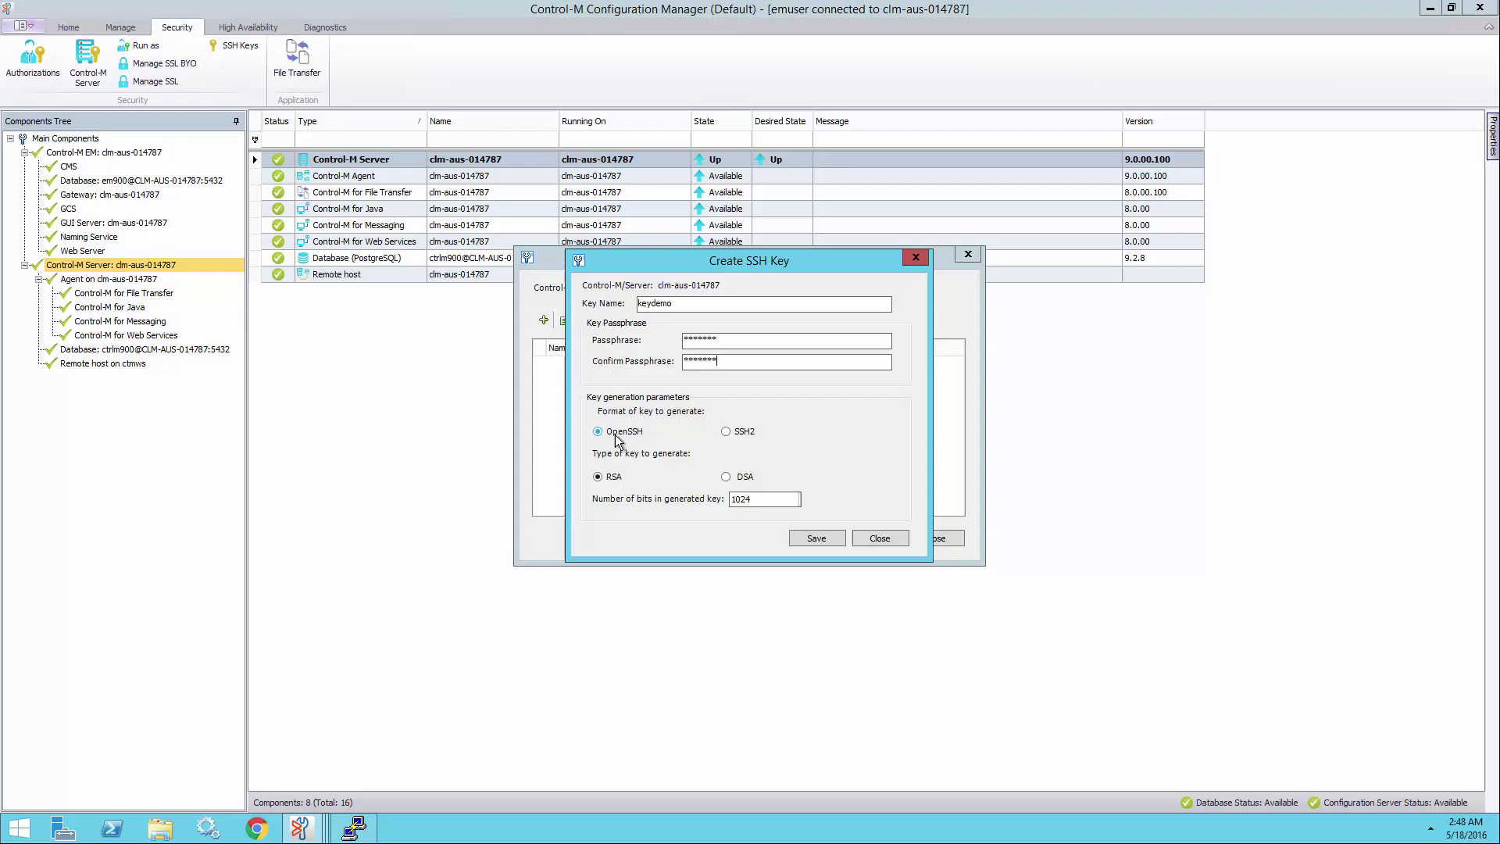
mouse_move(657, 444)
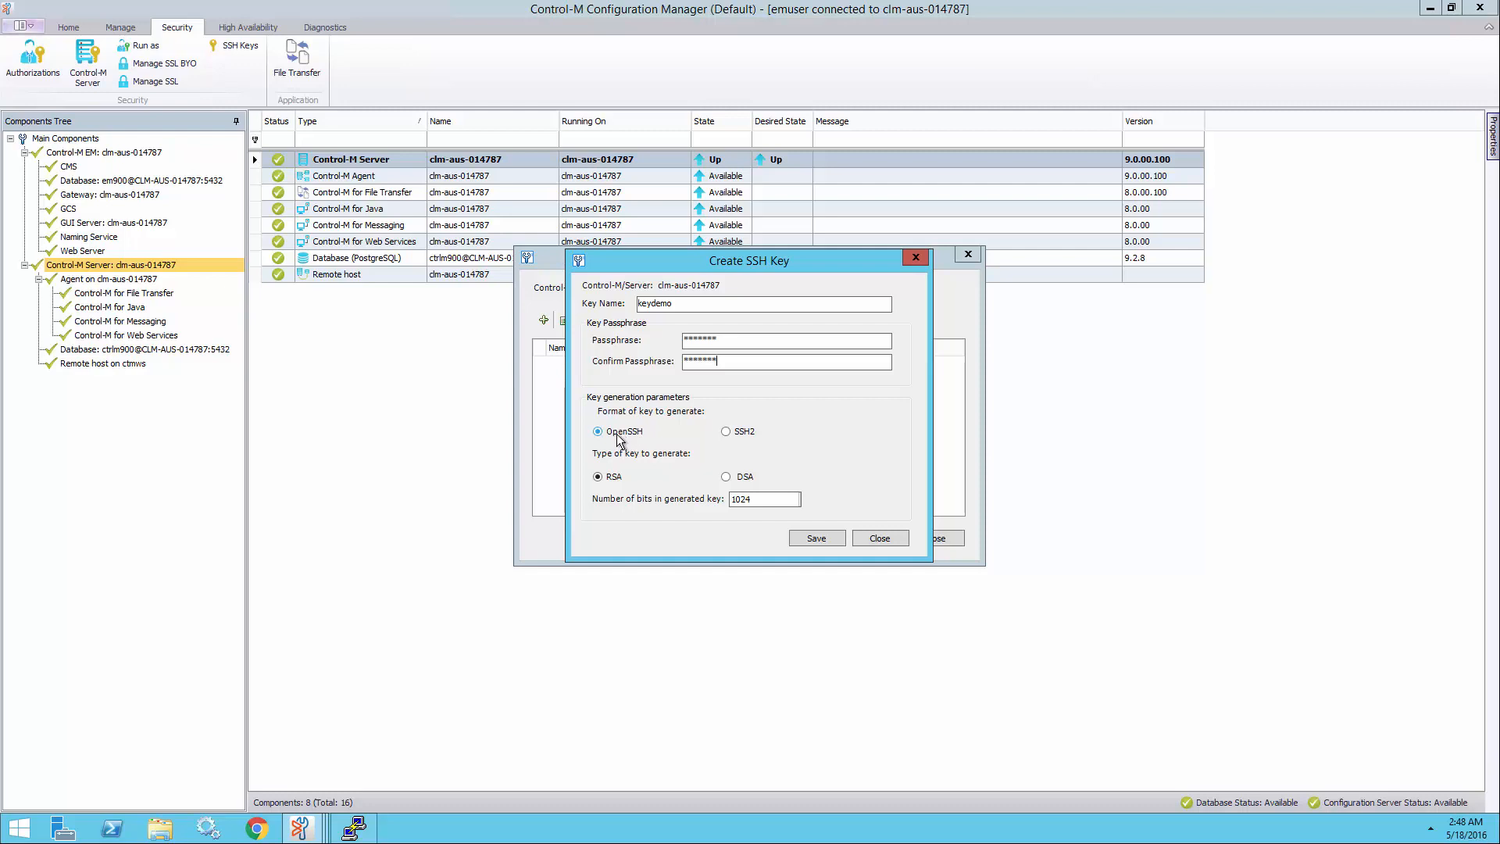
mouse_move(631, 442)
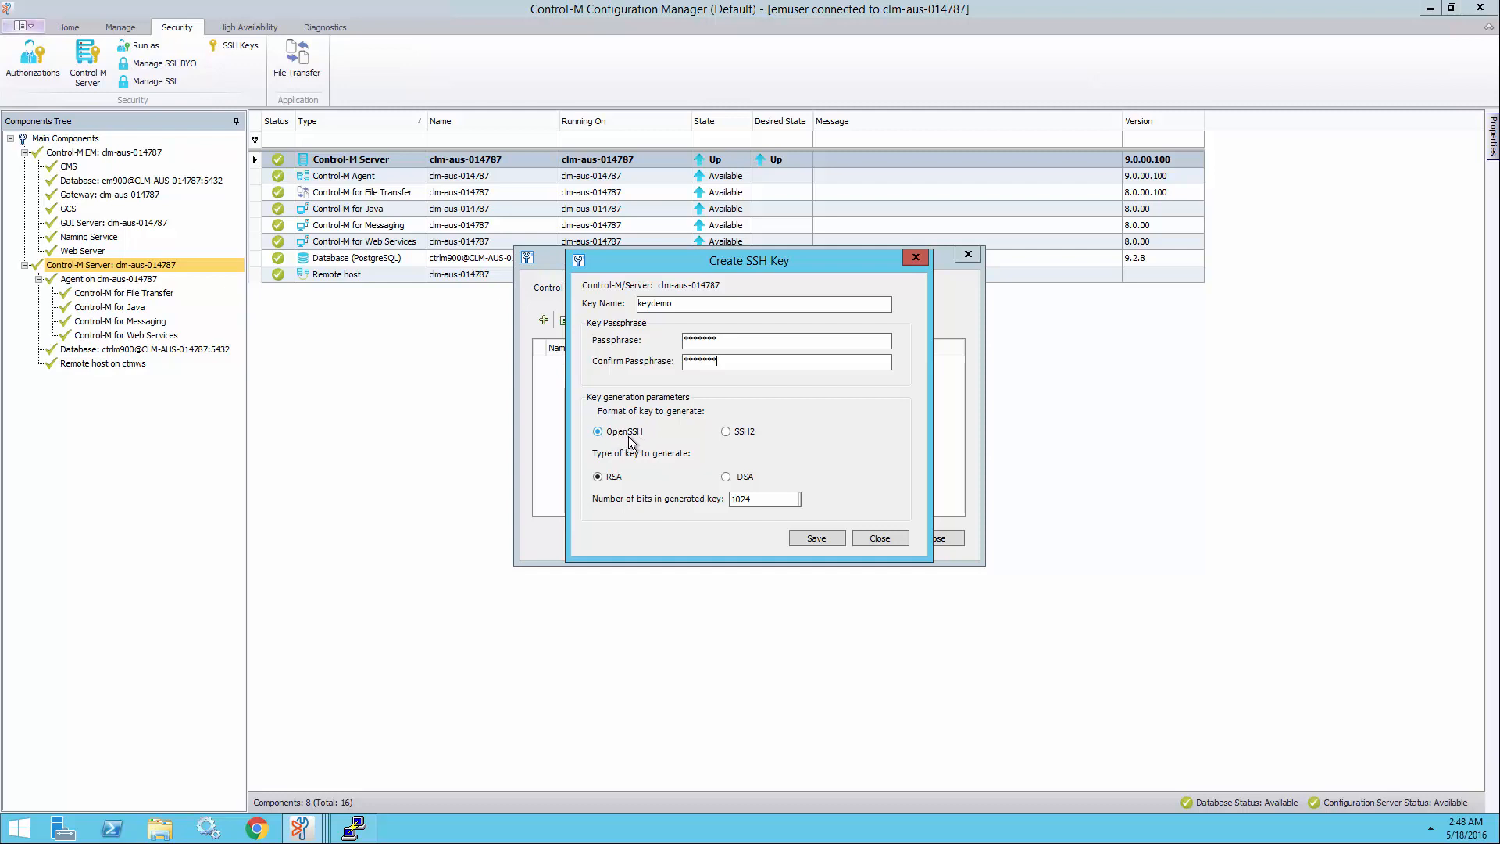
click(794, 499)
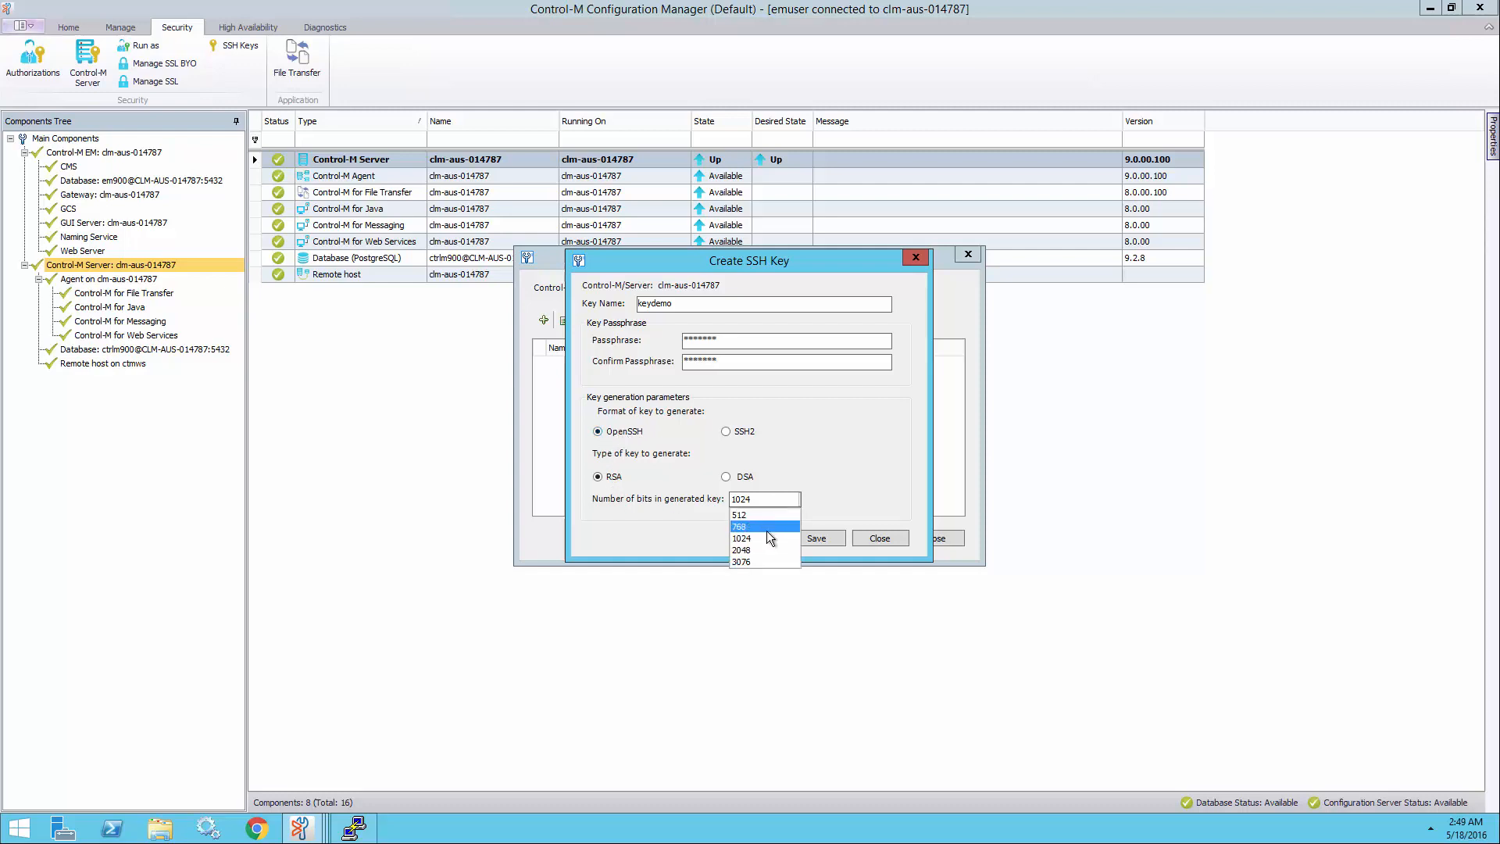
click(742, 550)
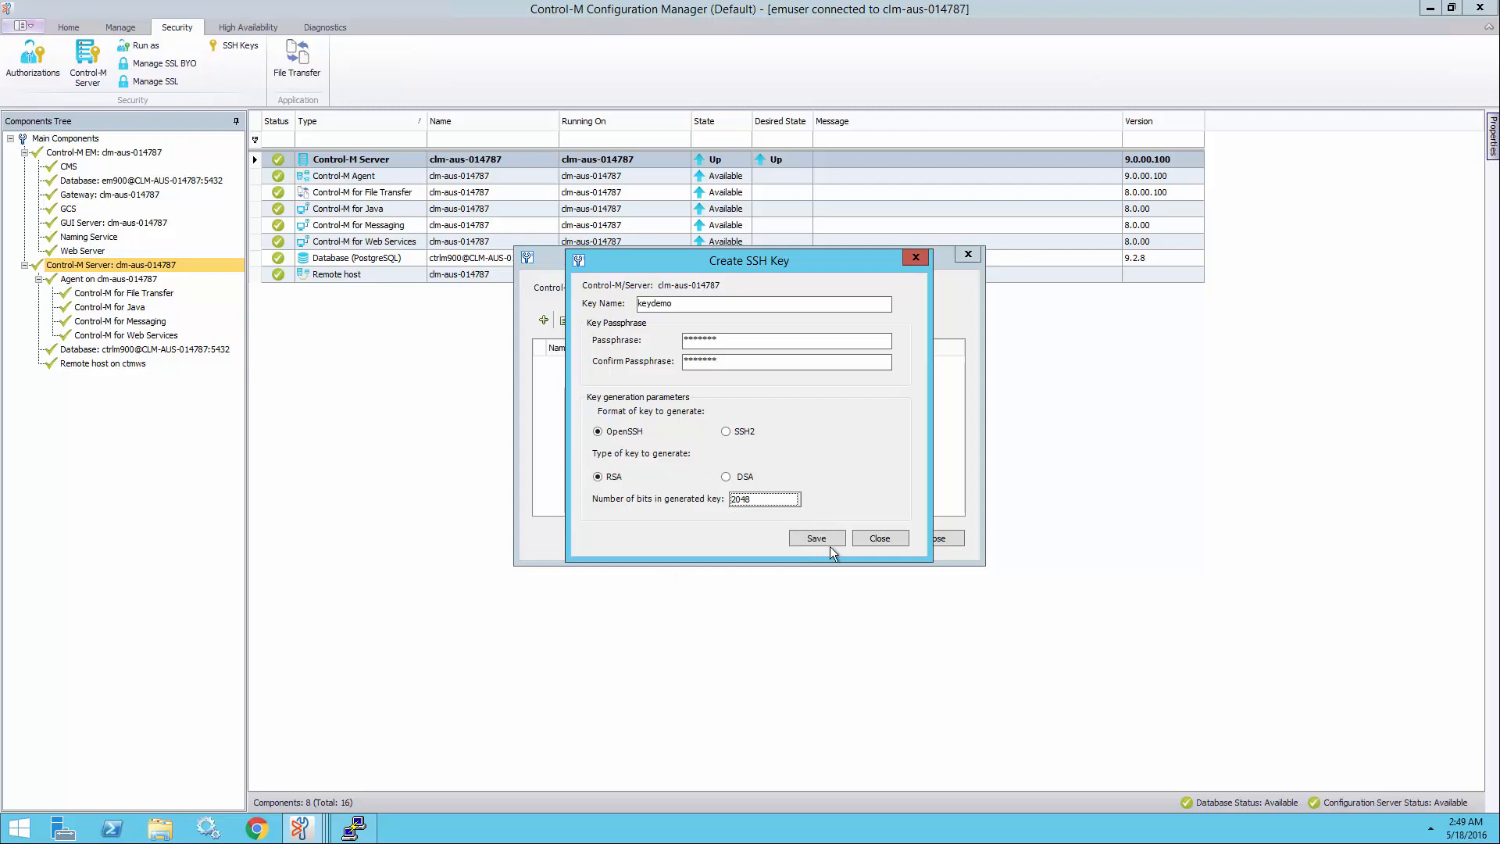
click(816, 539)
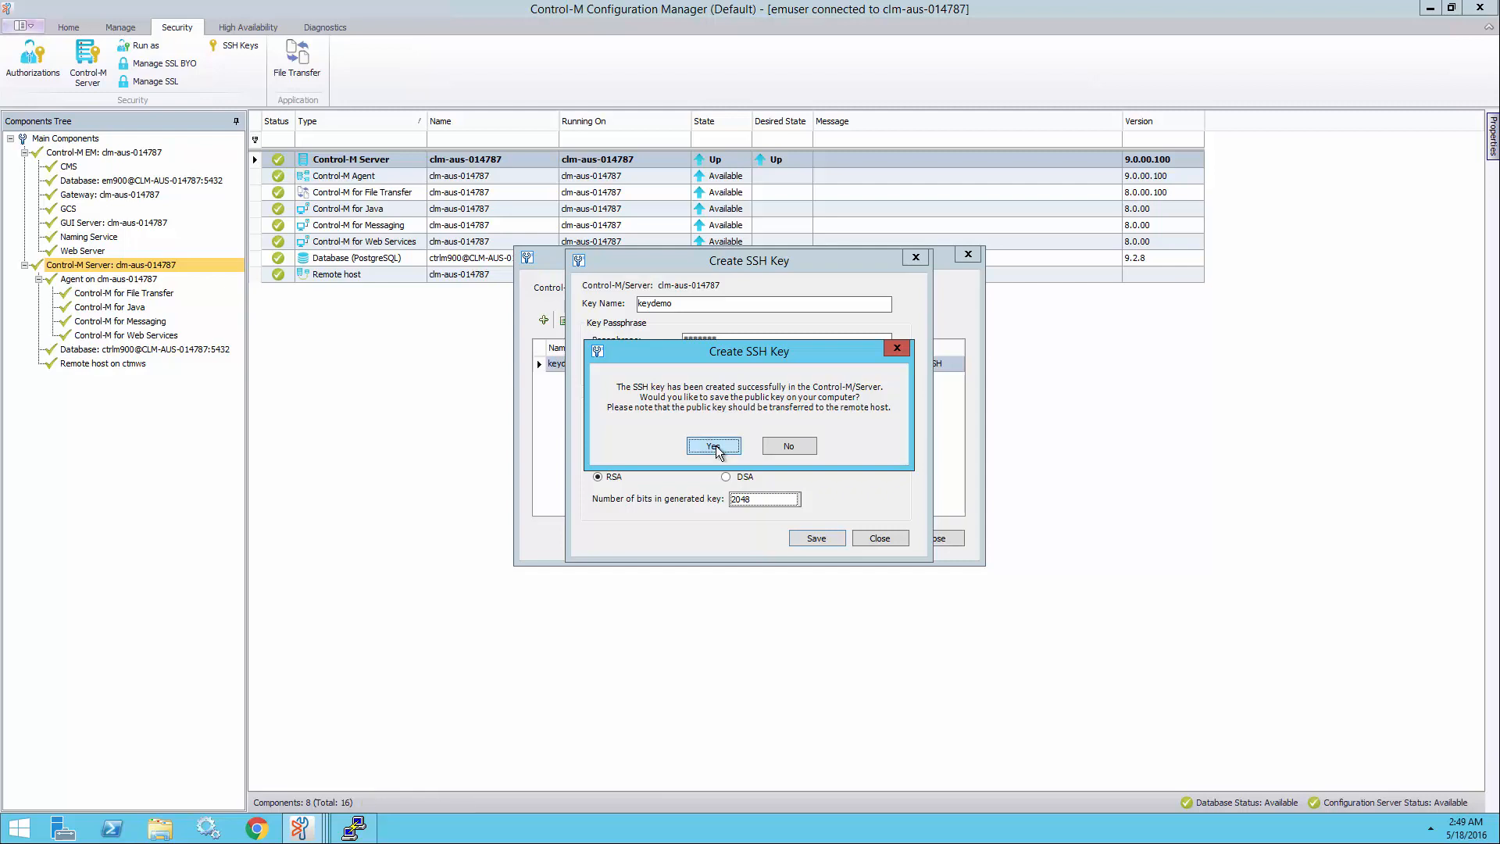
Step: Confirm saving the keydemo public key and save it as keydemo.txt on the Desktop
click(714, 445)
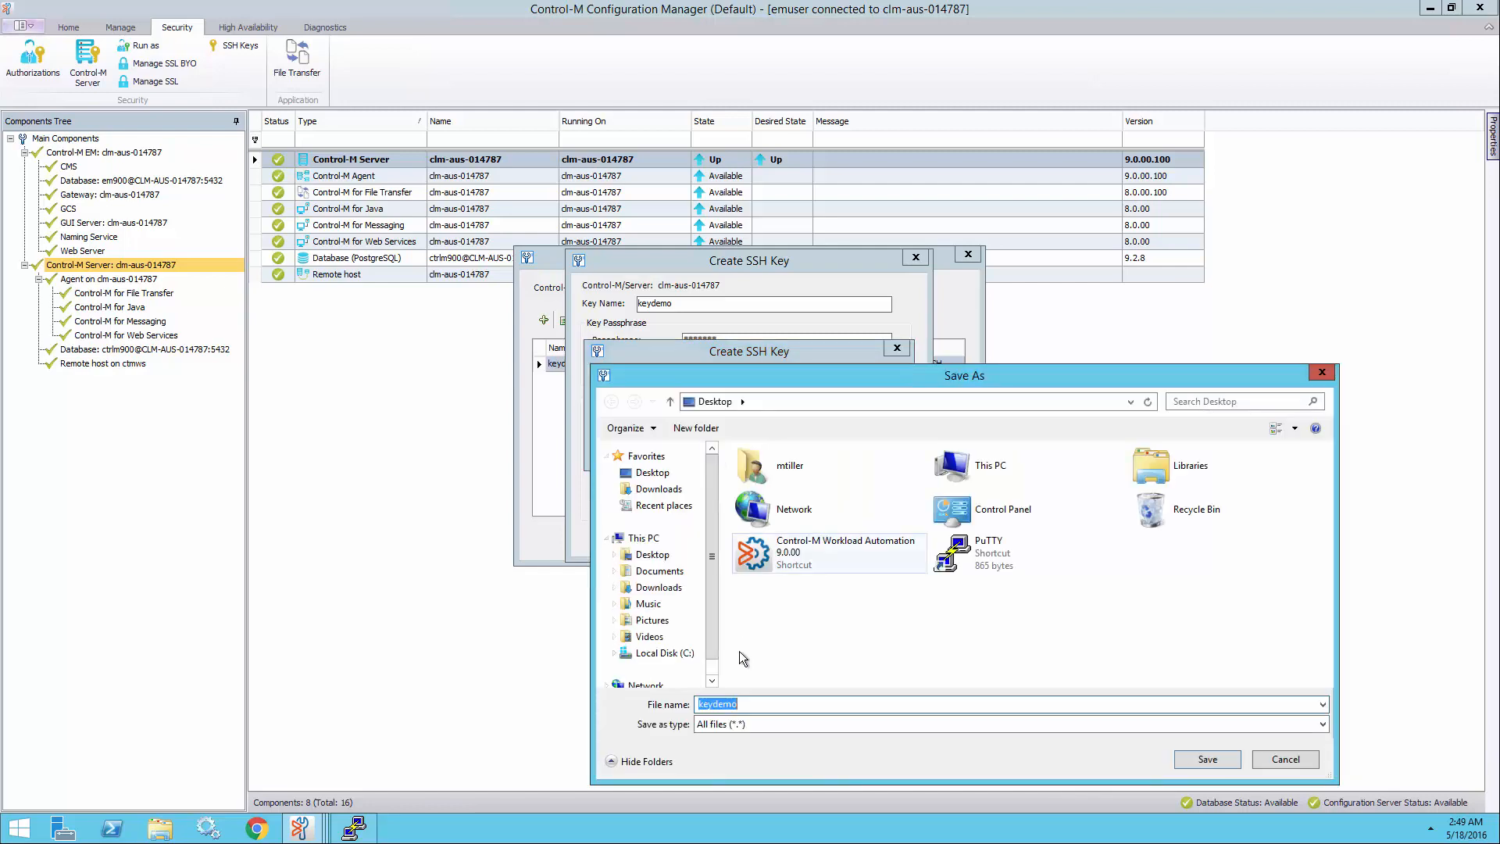
click(763, 704)
text(.txt)
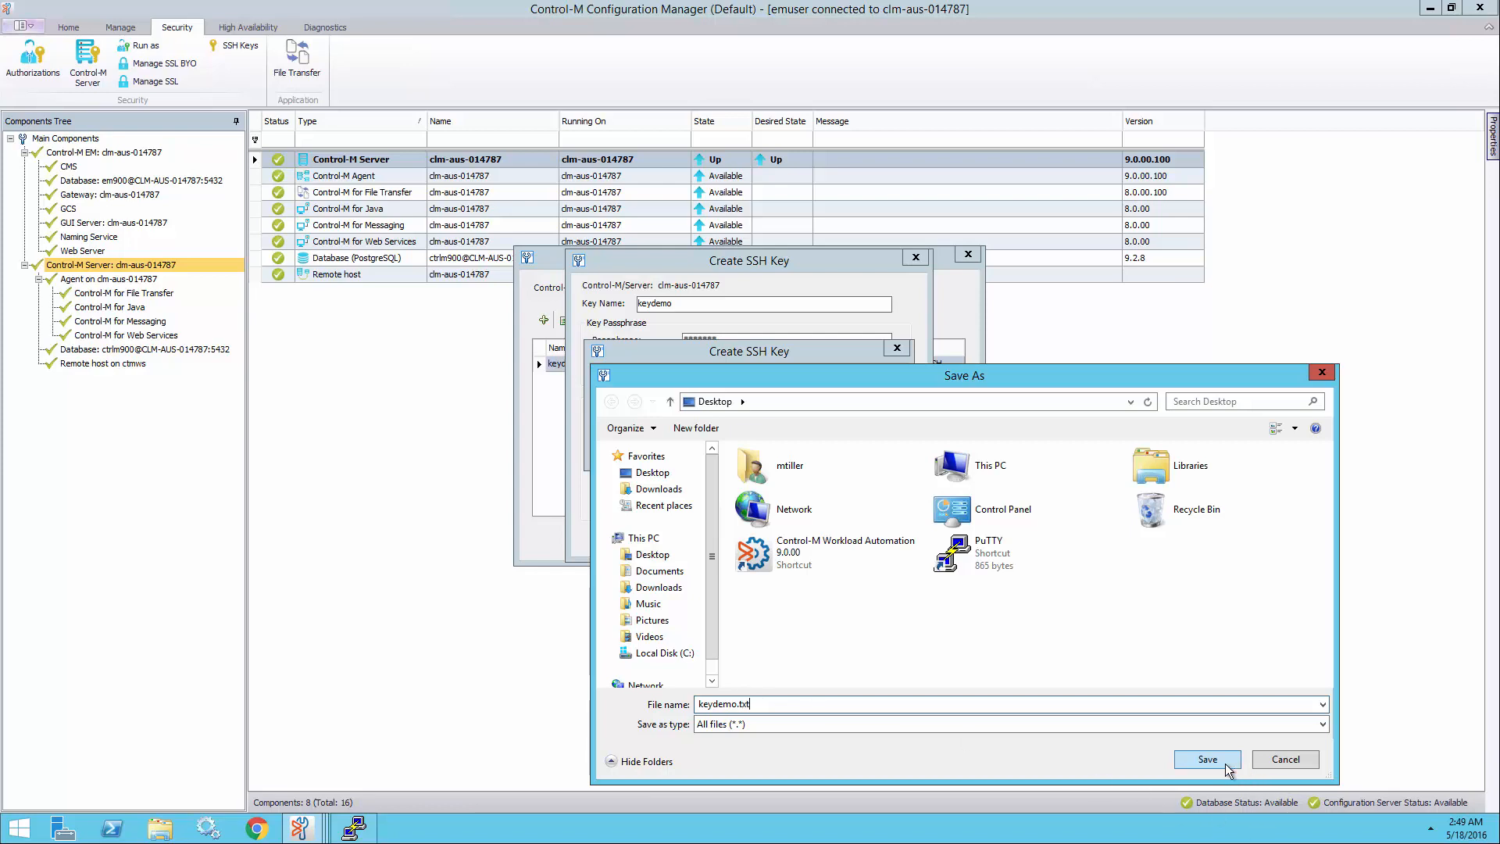
click(1207, 759)
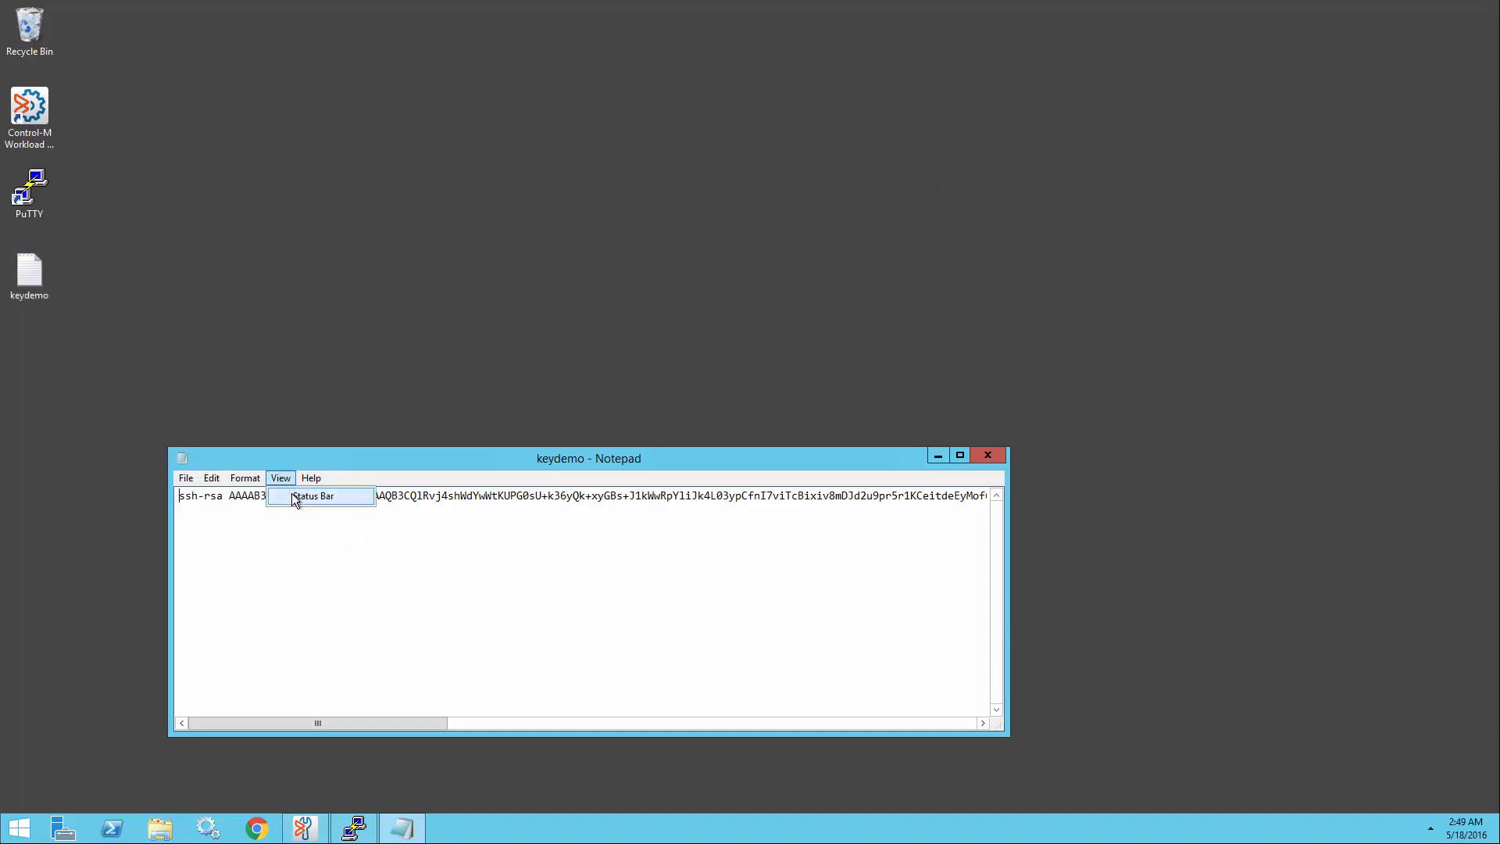
Step: Turn on Word Wrap in Notepad so the whole keydemo key shows, then go to PuTTY
click(313, 496)
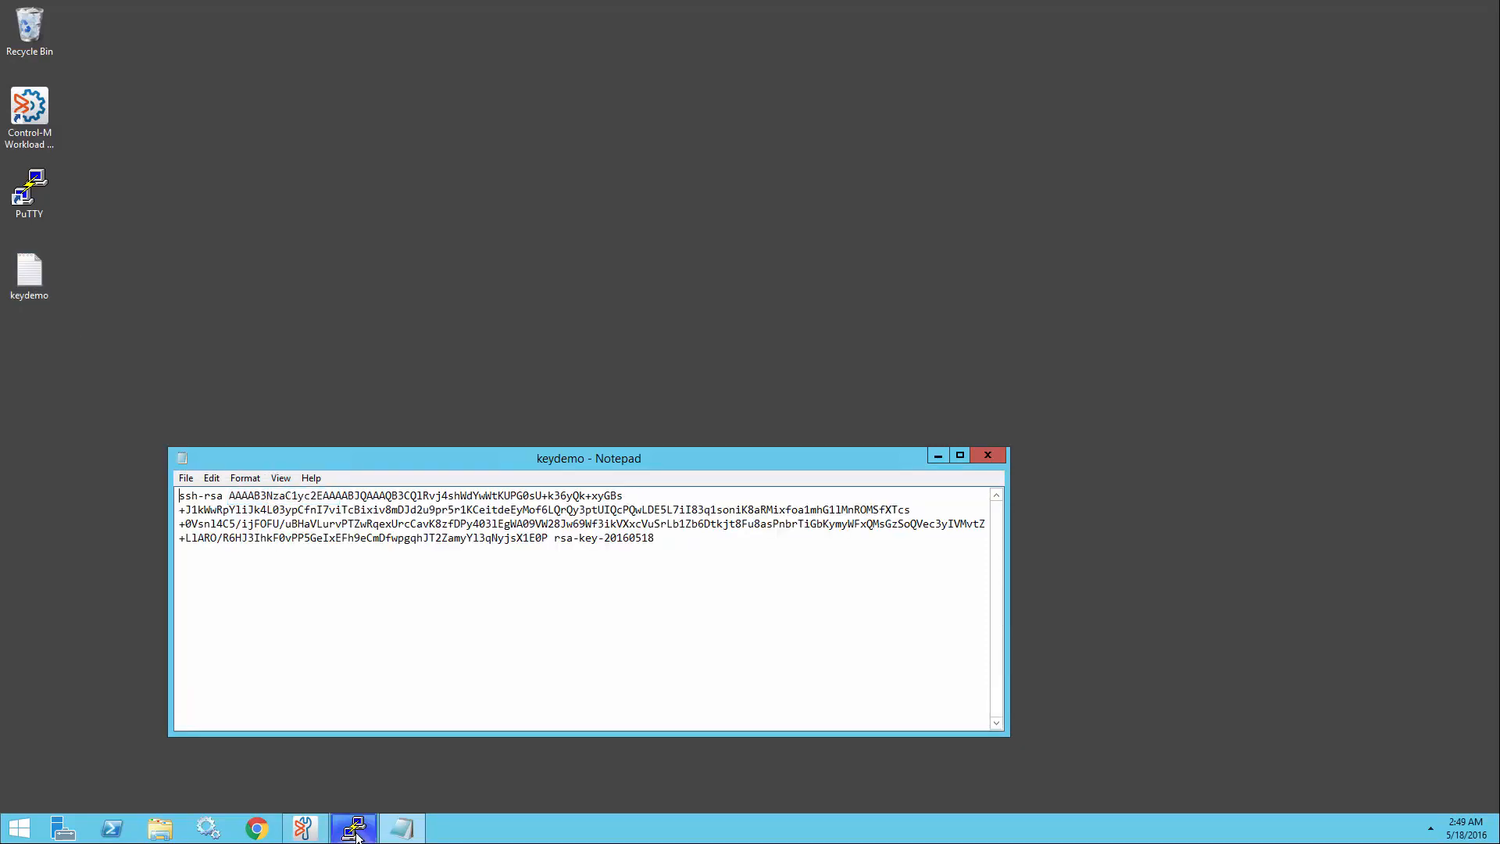
click(354, 827)
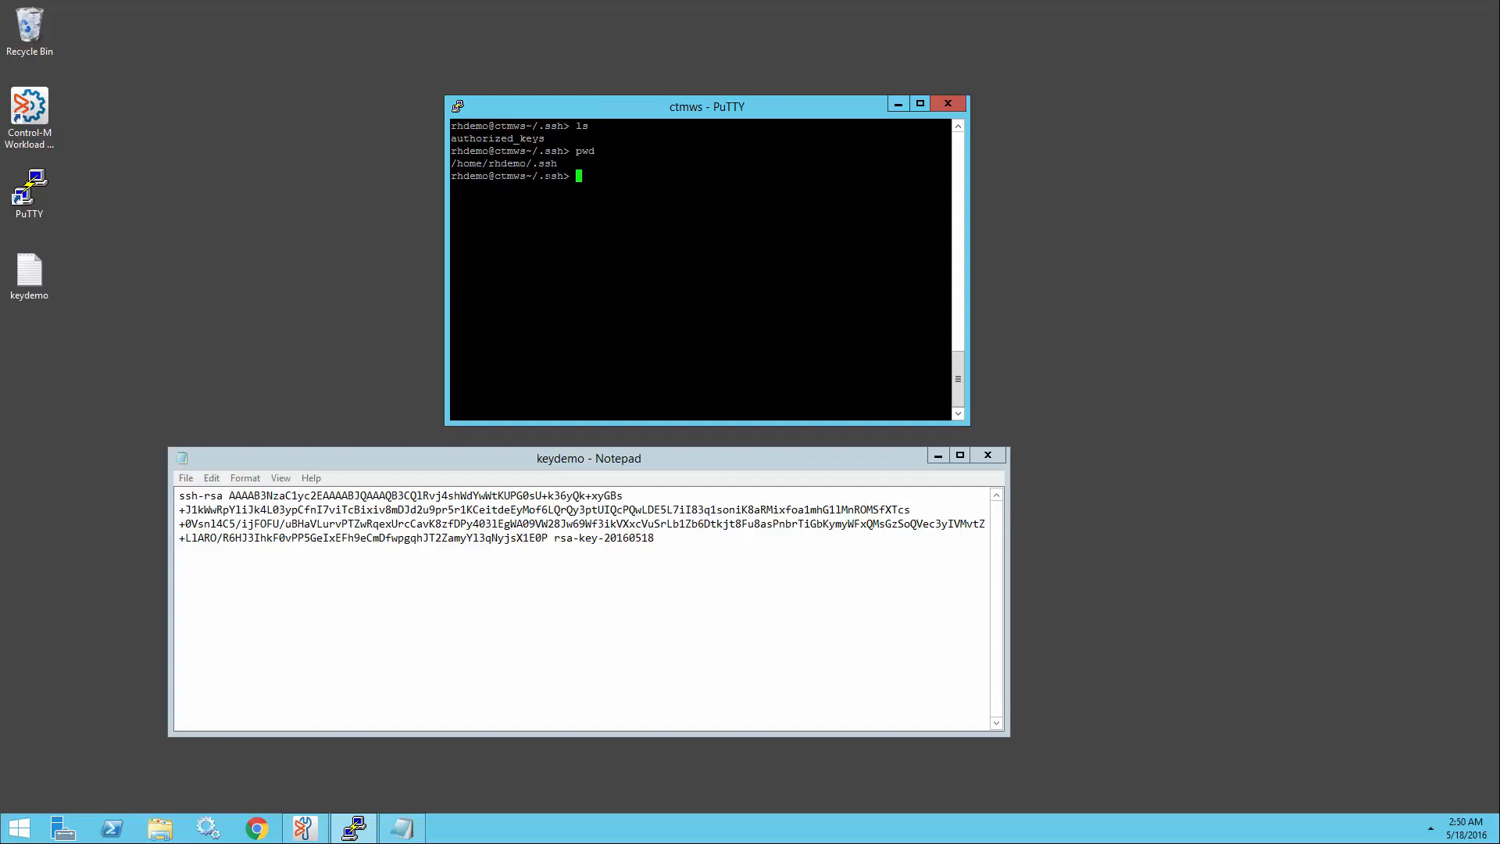
Step: Run ls -lia in ~/.ssh on ctmws to see the nearly empty authorized_keys
text(ls -lia)
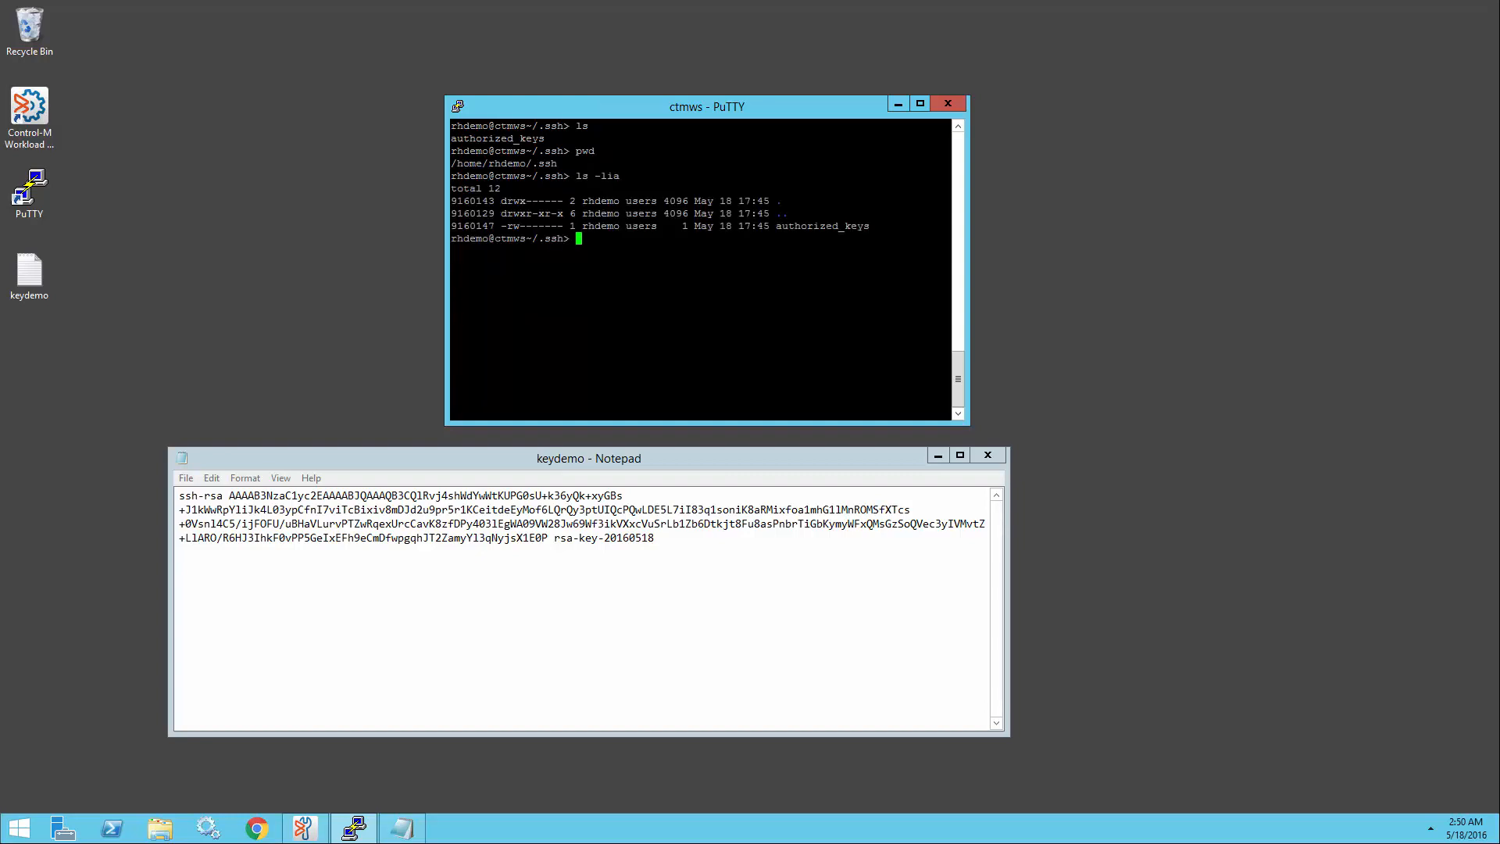
drag(499, 201, 563, 201)
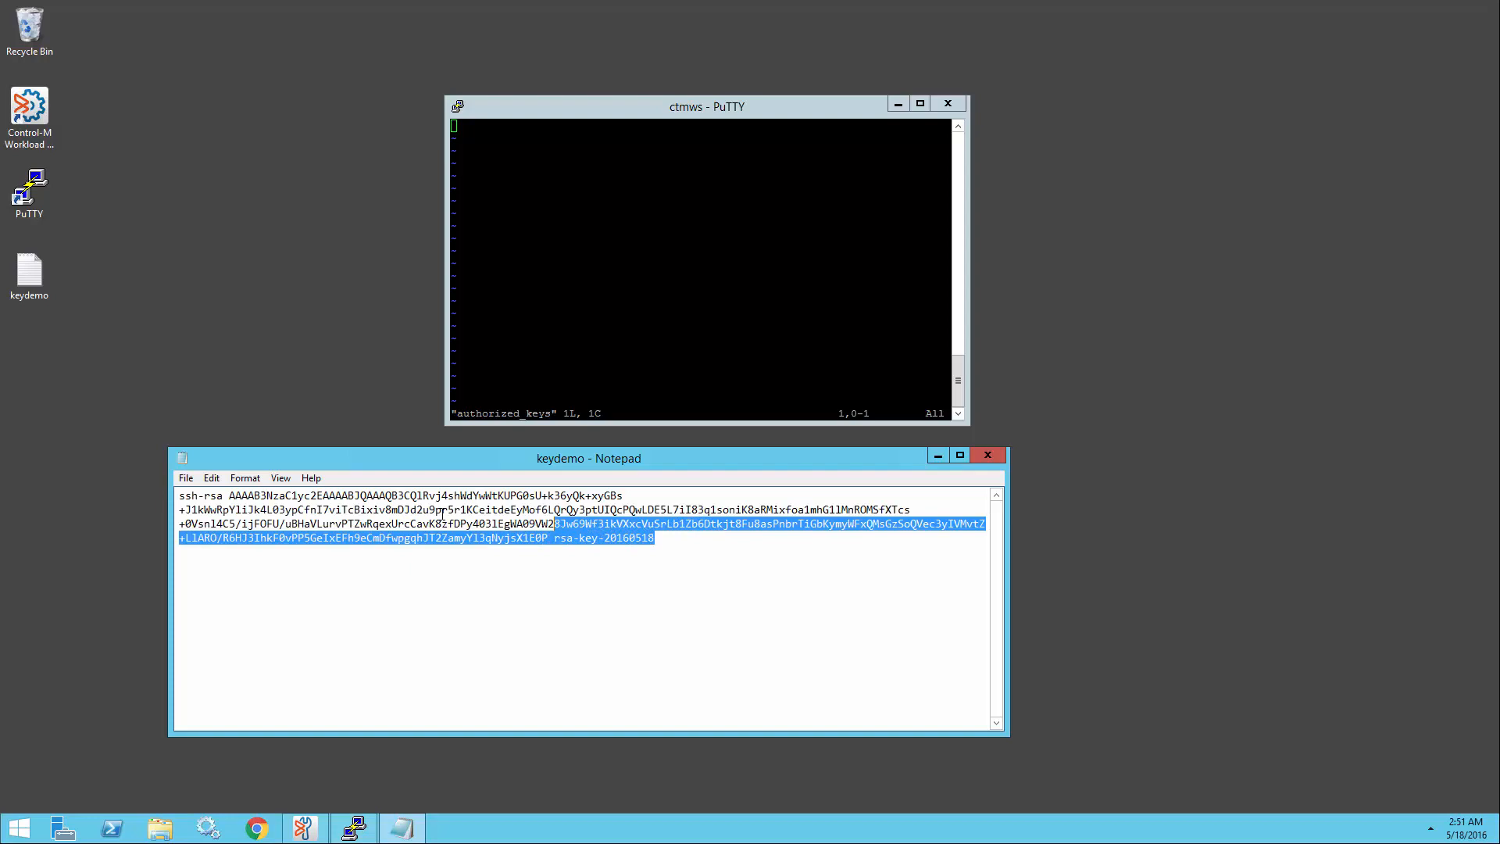
Step: Copy the keydemo key from Notepad into authorized_keys in vi and save with :w
key(ctrl+a)
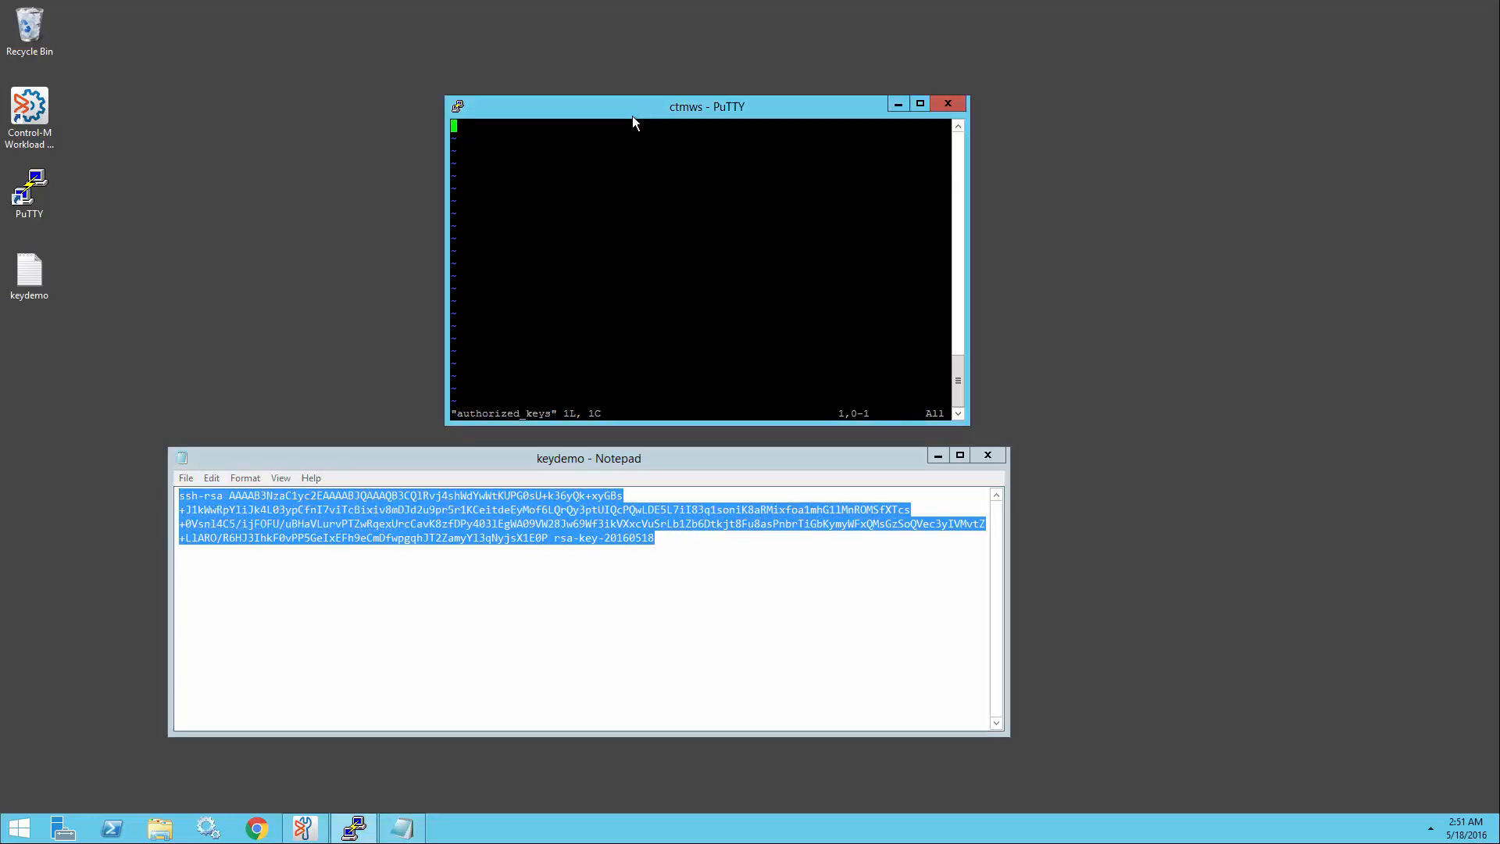
key(i)
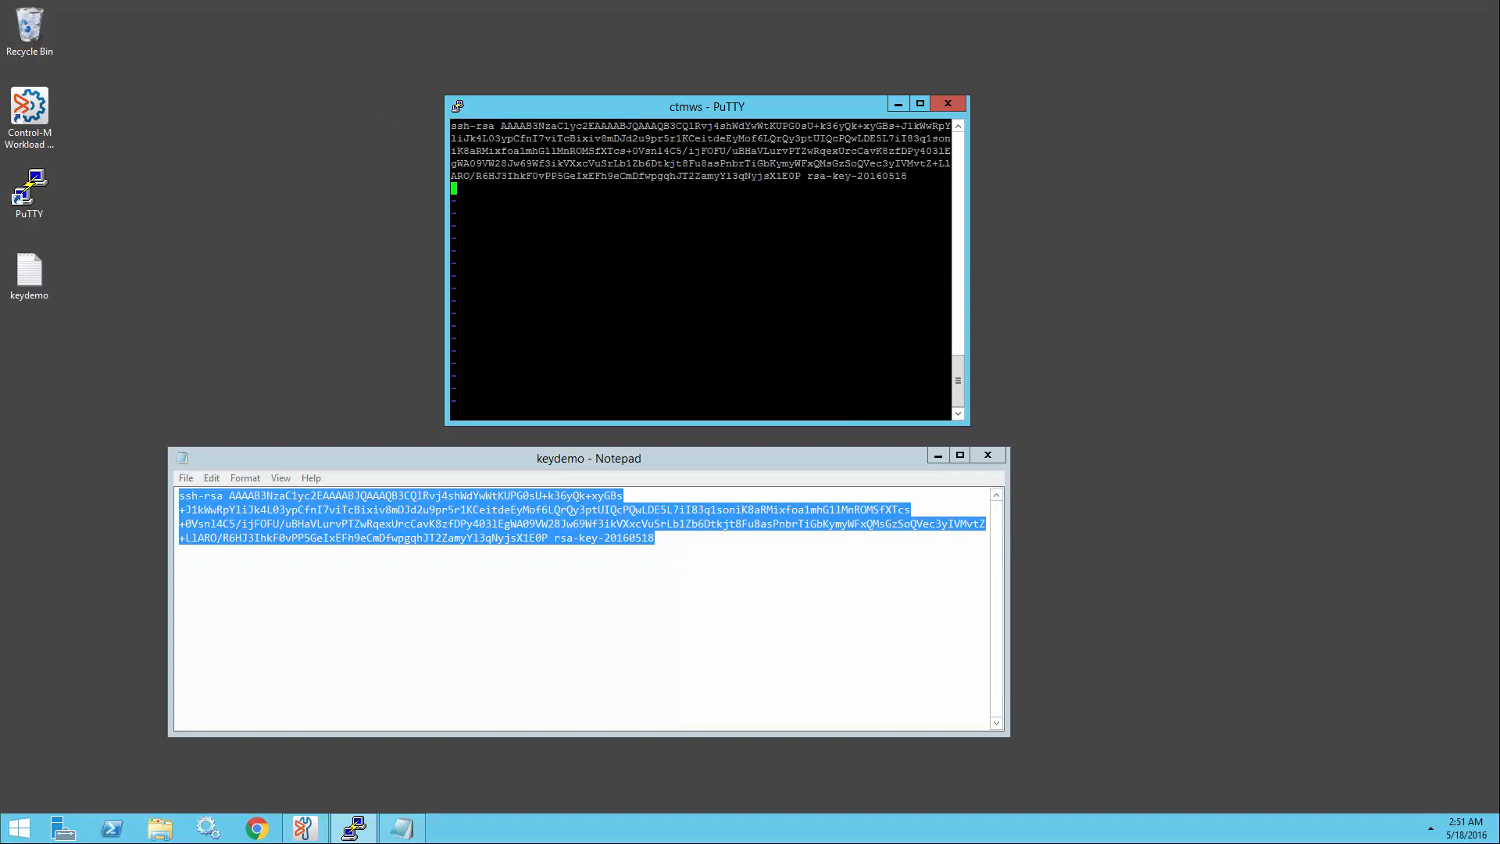
text(:w)
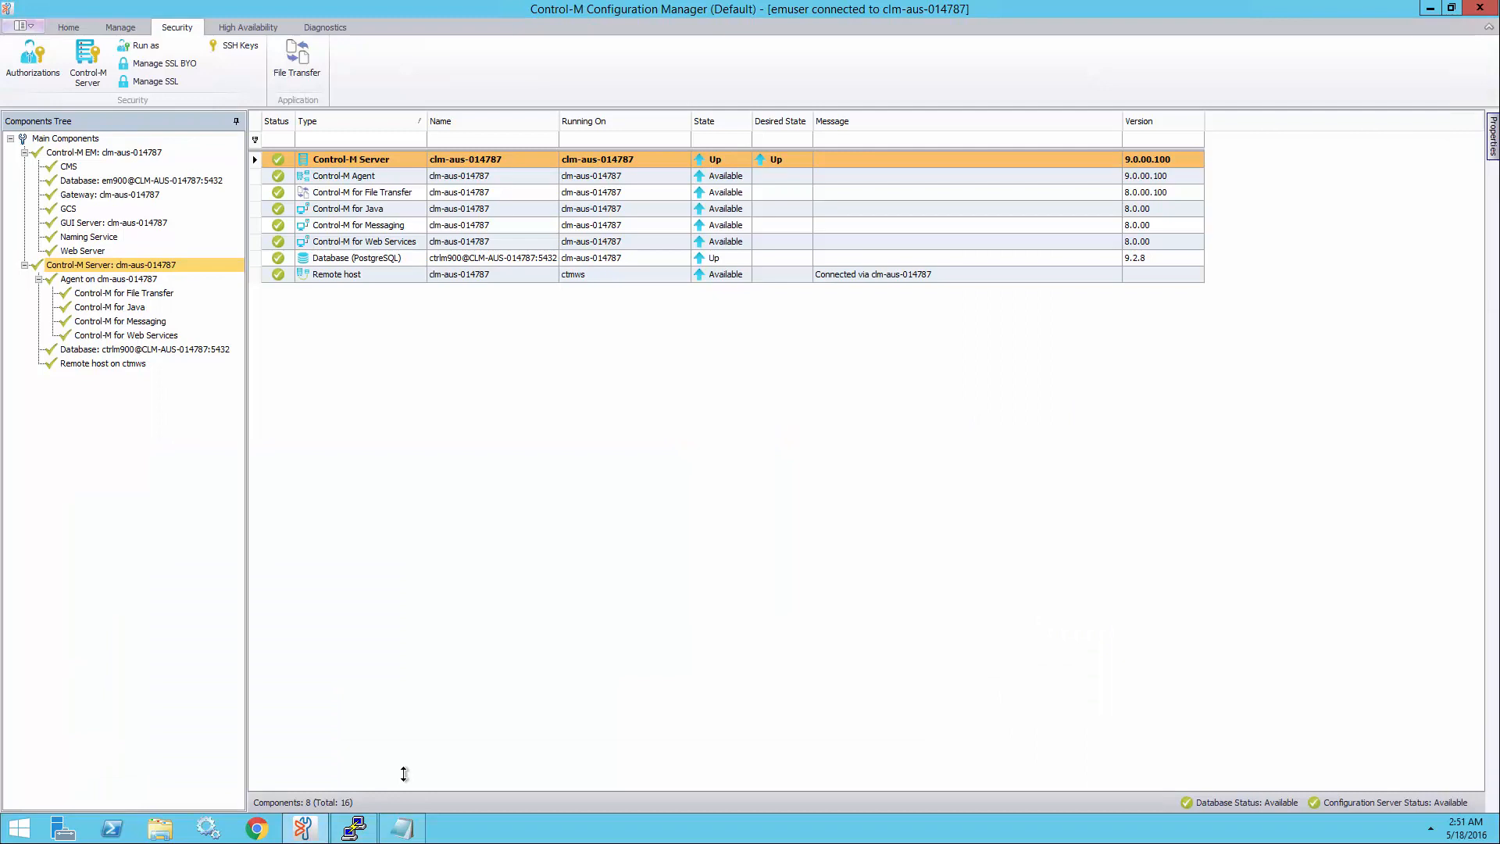
mouse_move(156, 62)
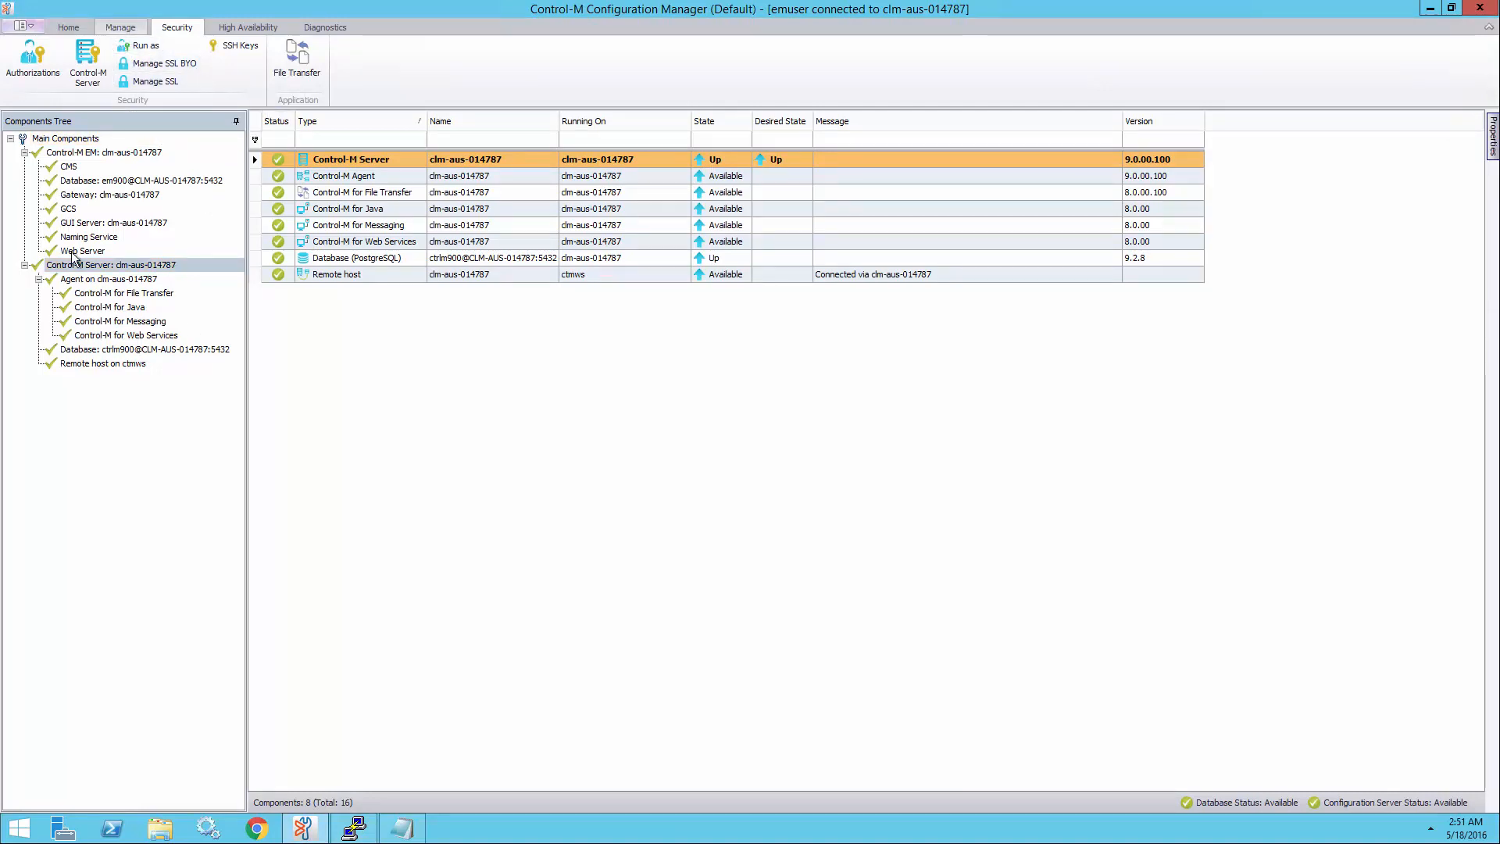
Step: Start a New Remote Host named ctmws, keep SSH port 22, and reach the owner step
right_click(94, 264)
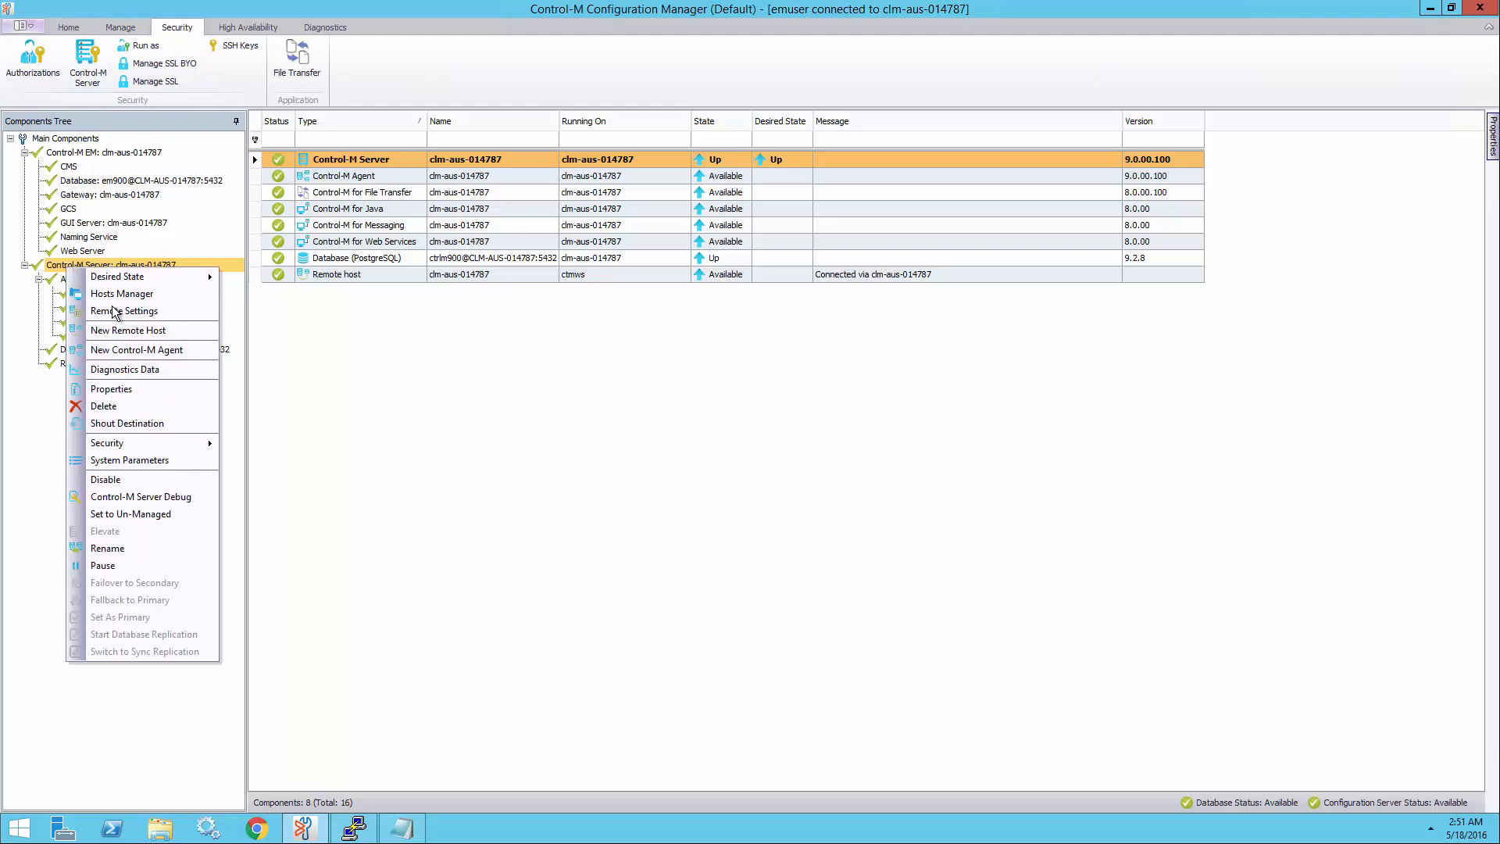
click(127, 331)
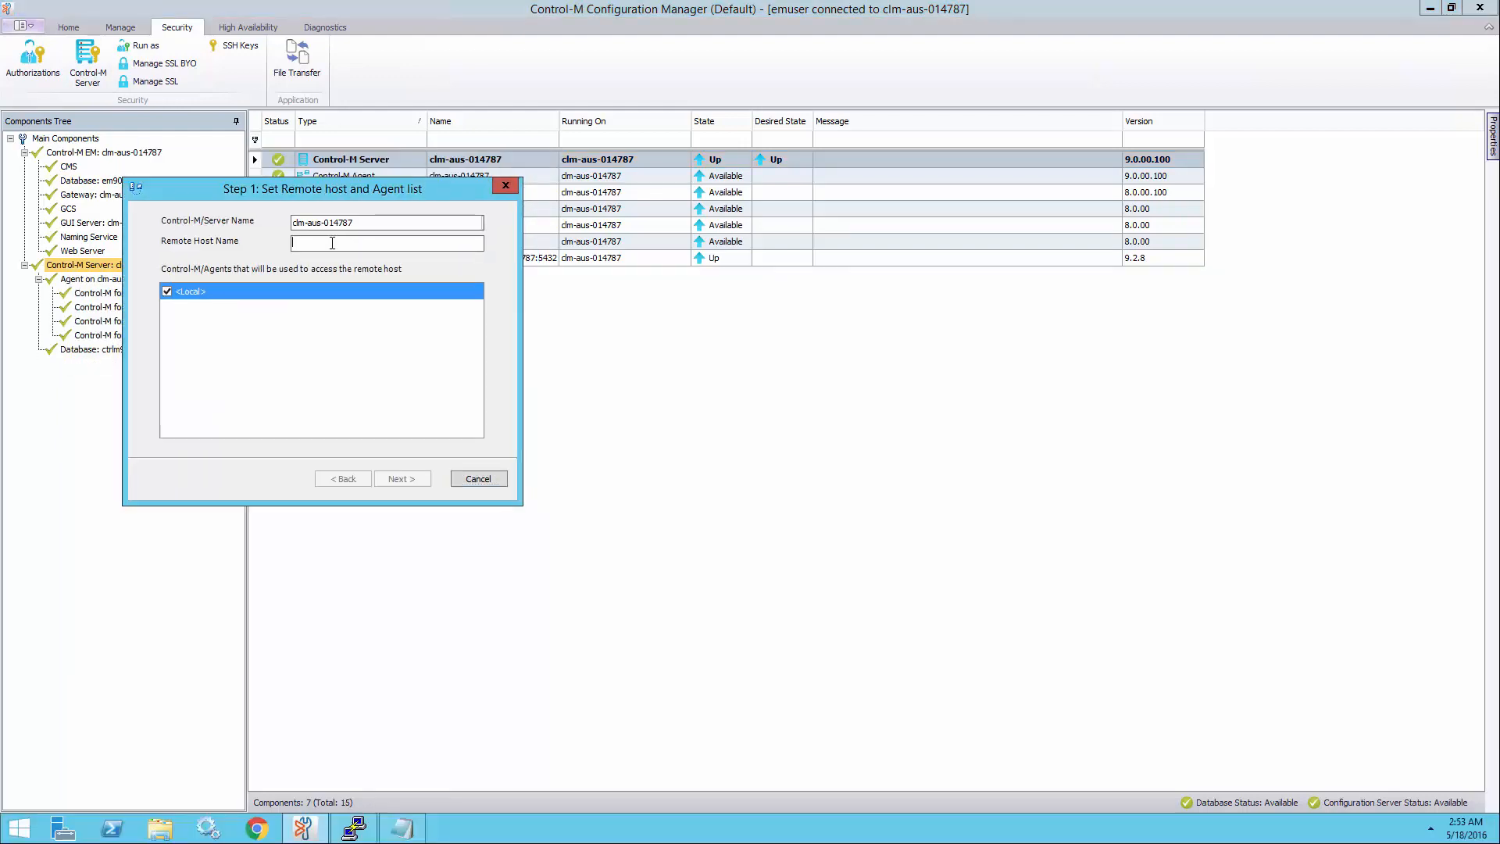
text(v)
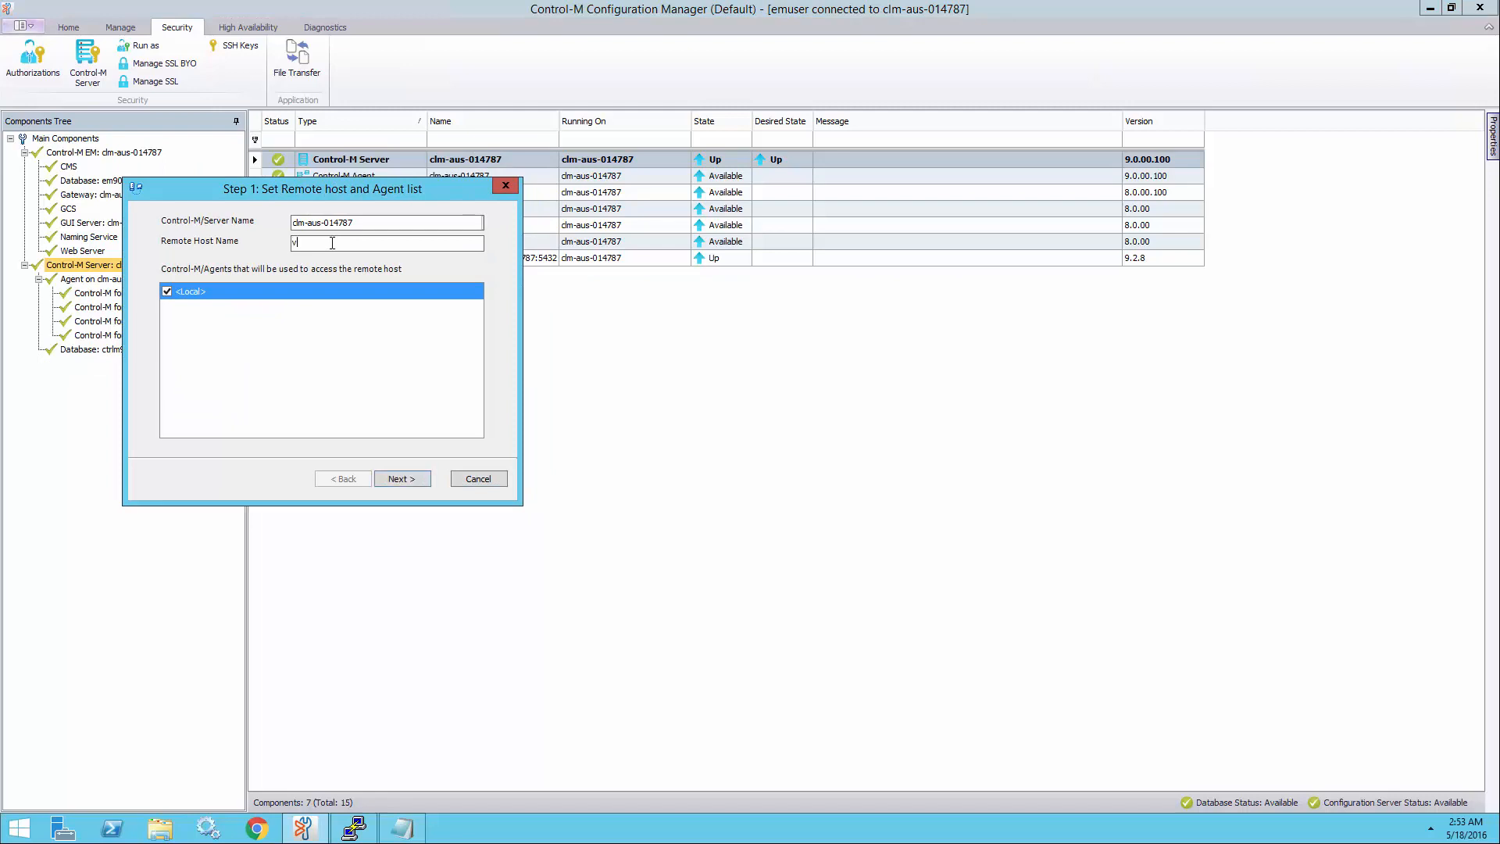
text(ctmws)
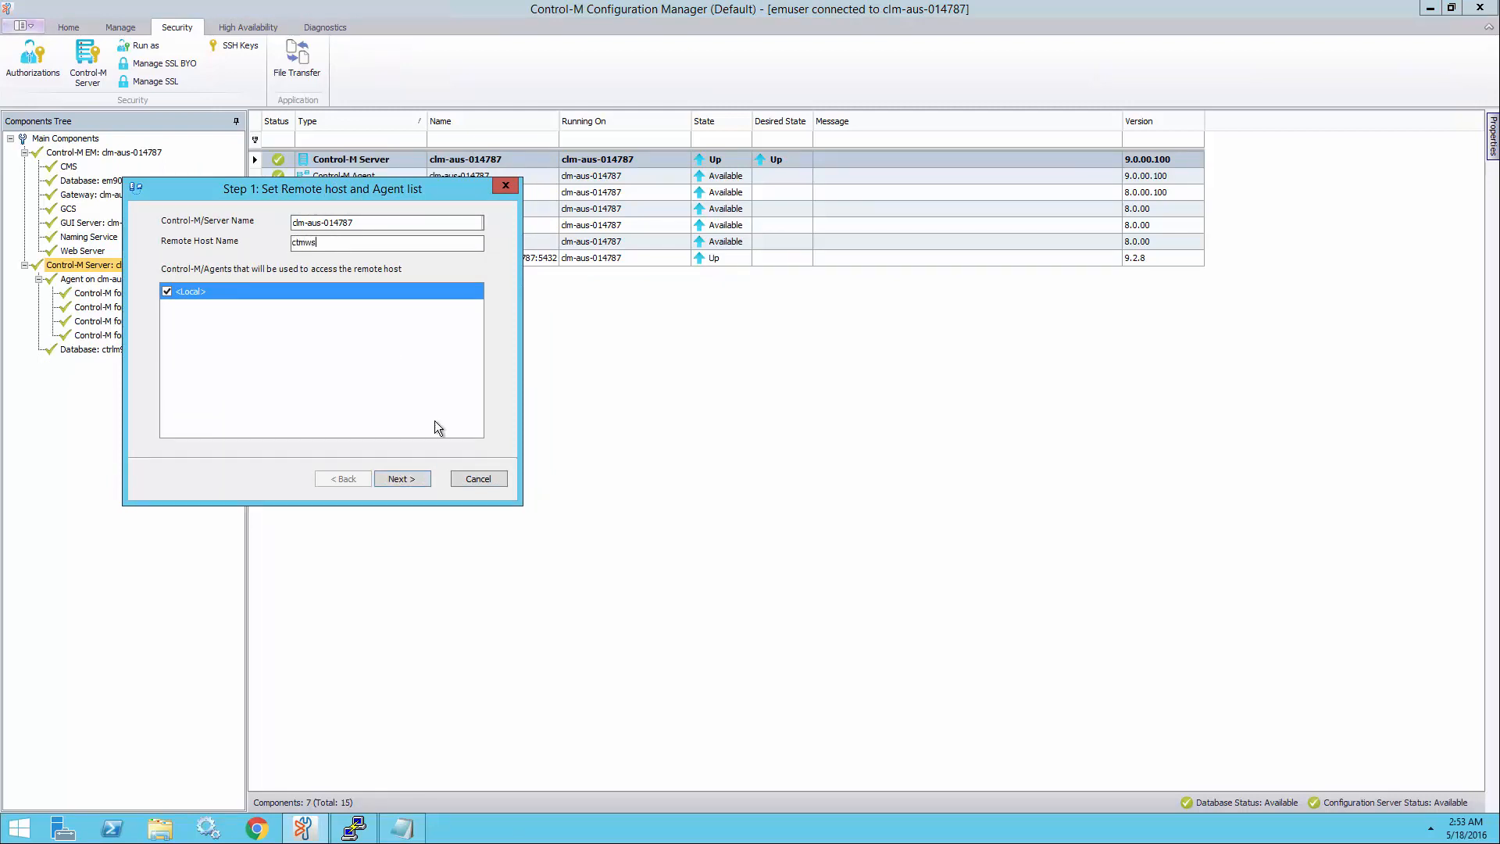
click(403, 478)
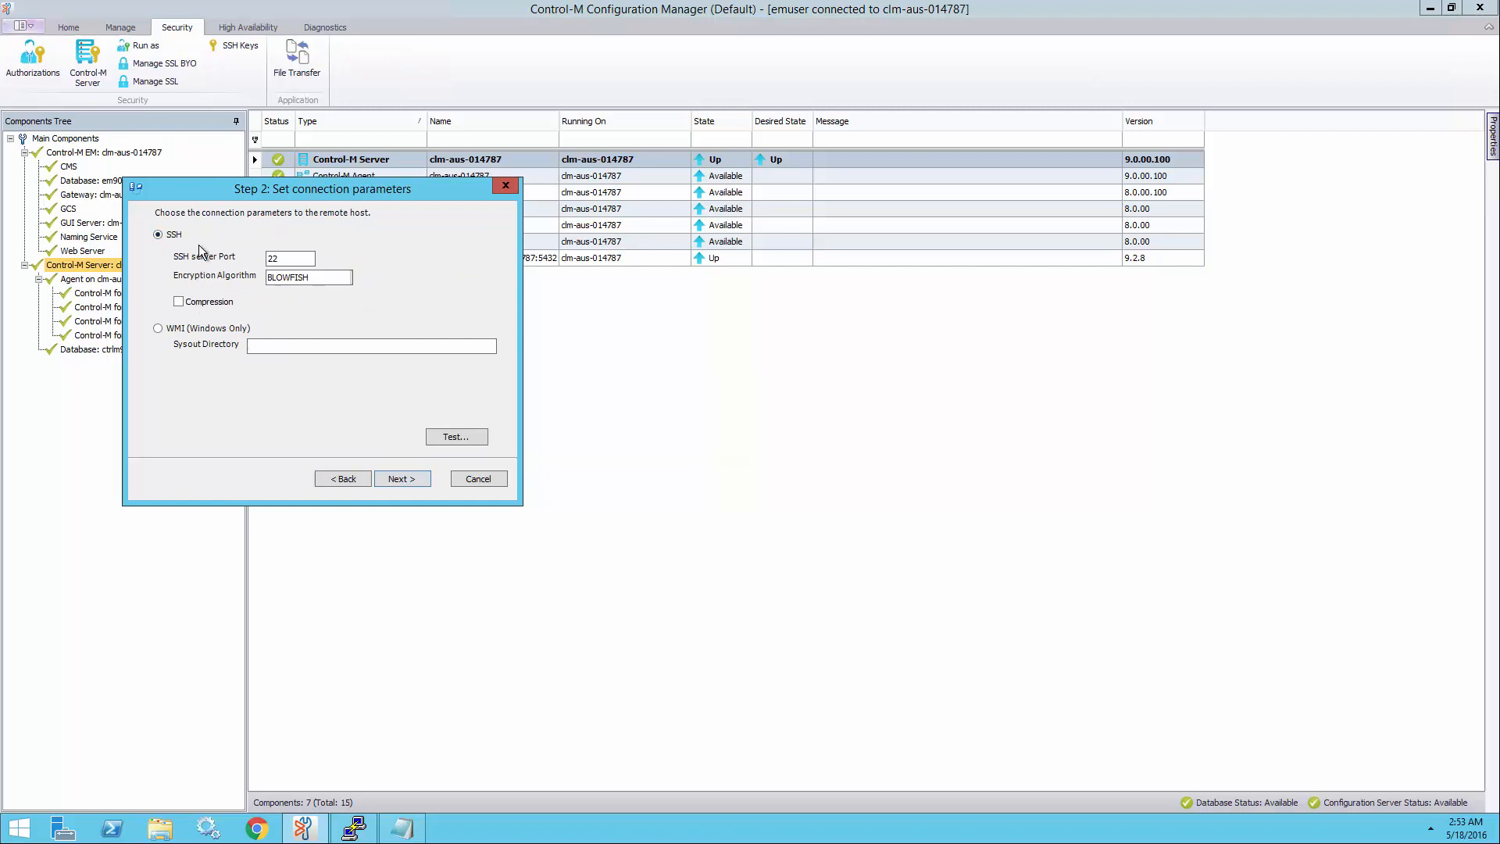
click(402, 478)
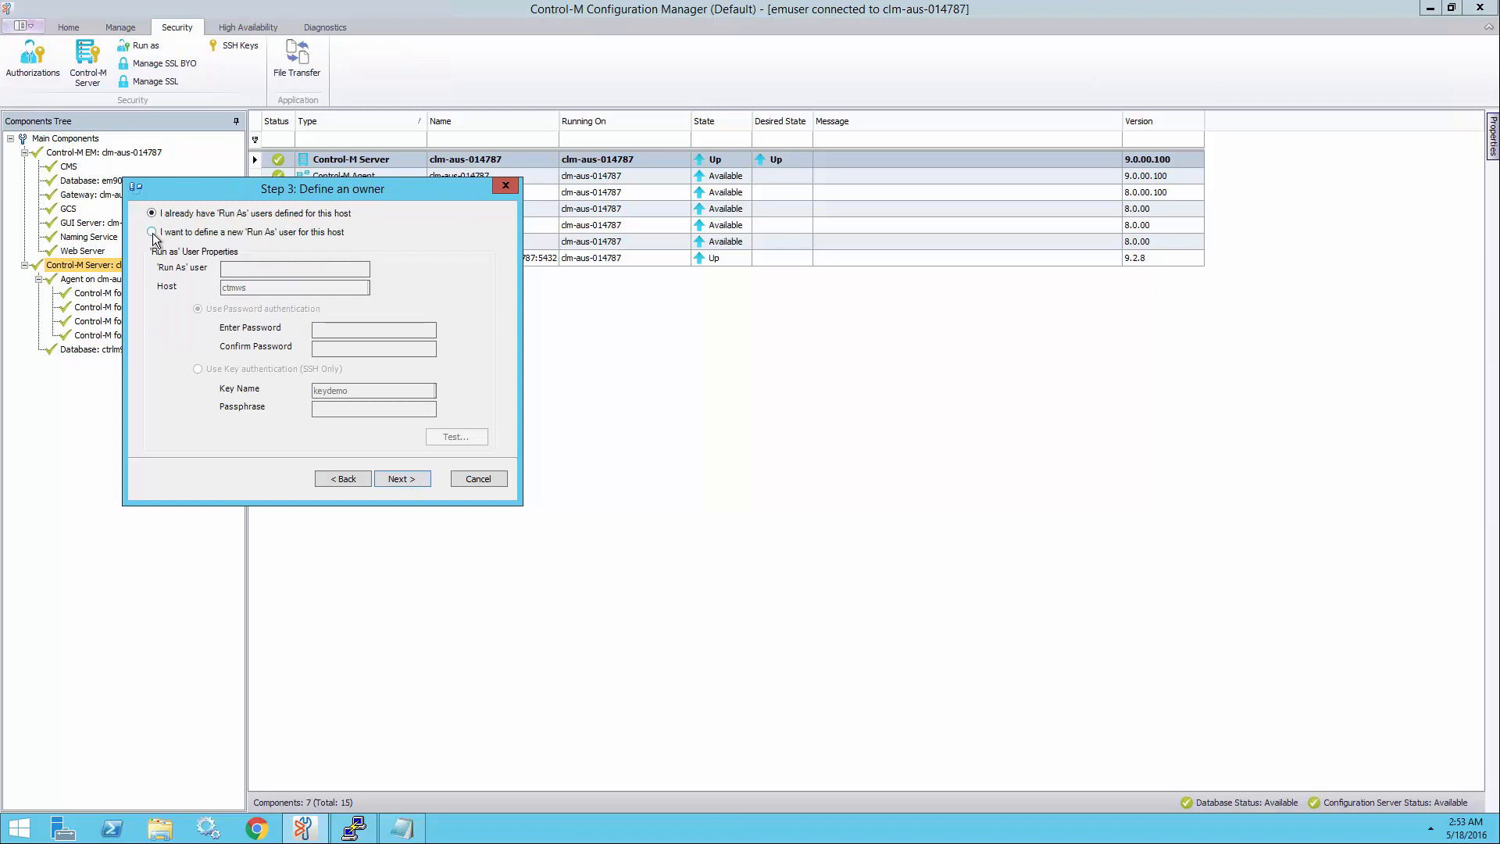
mouse_move(185, 244)
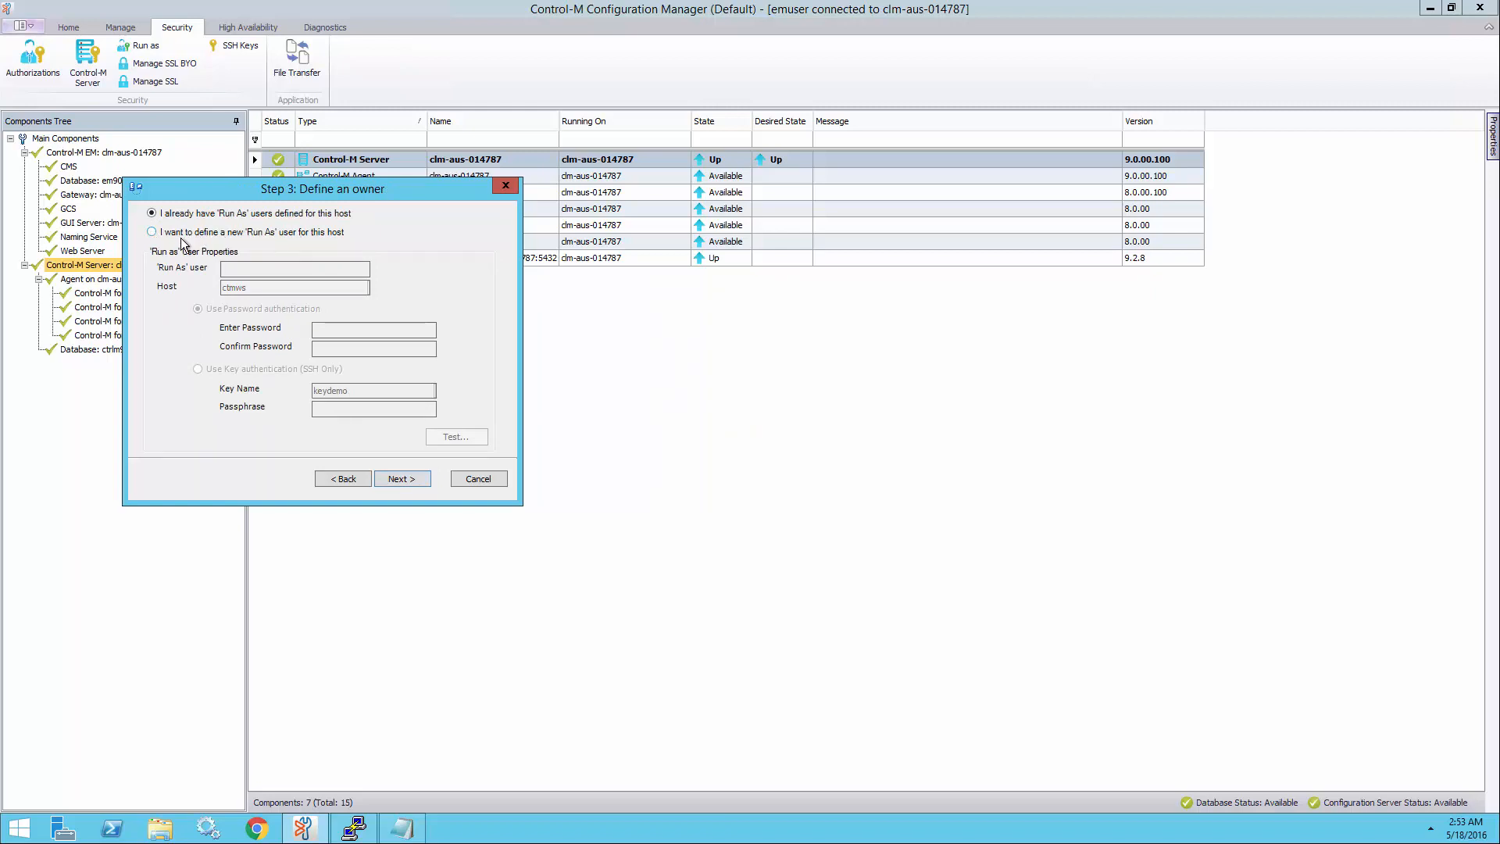
Step: Define new Run As user rhdemo with key authentication using keydemo and its passphrase, then test it
click(151, 232)
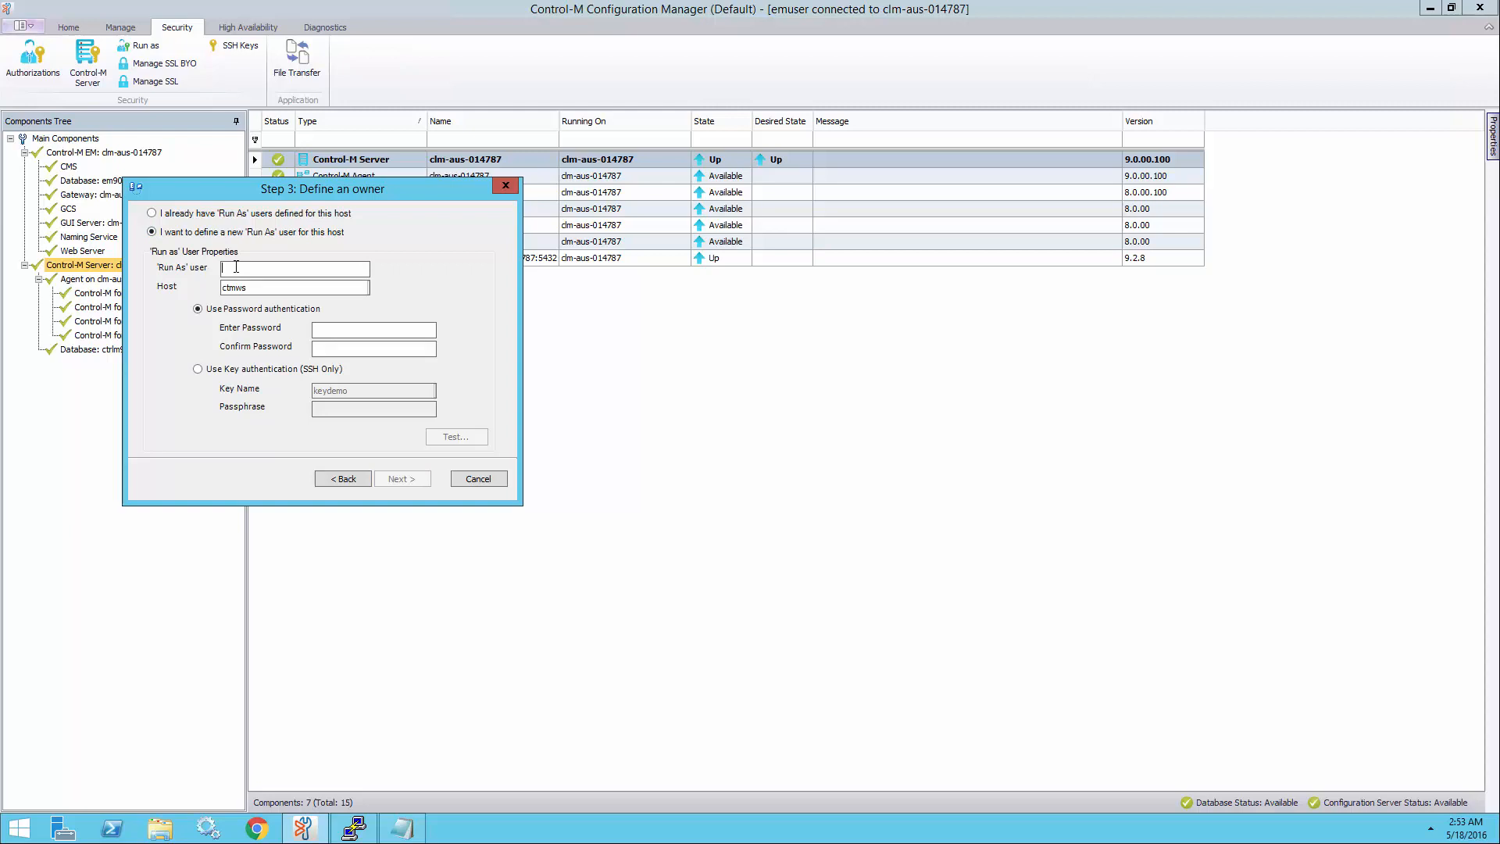
text(rhdemo)
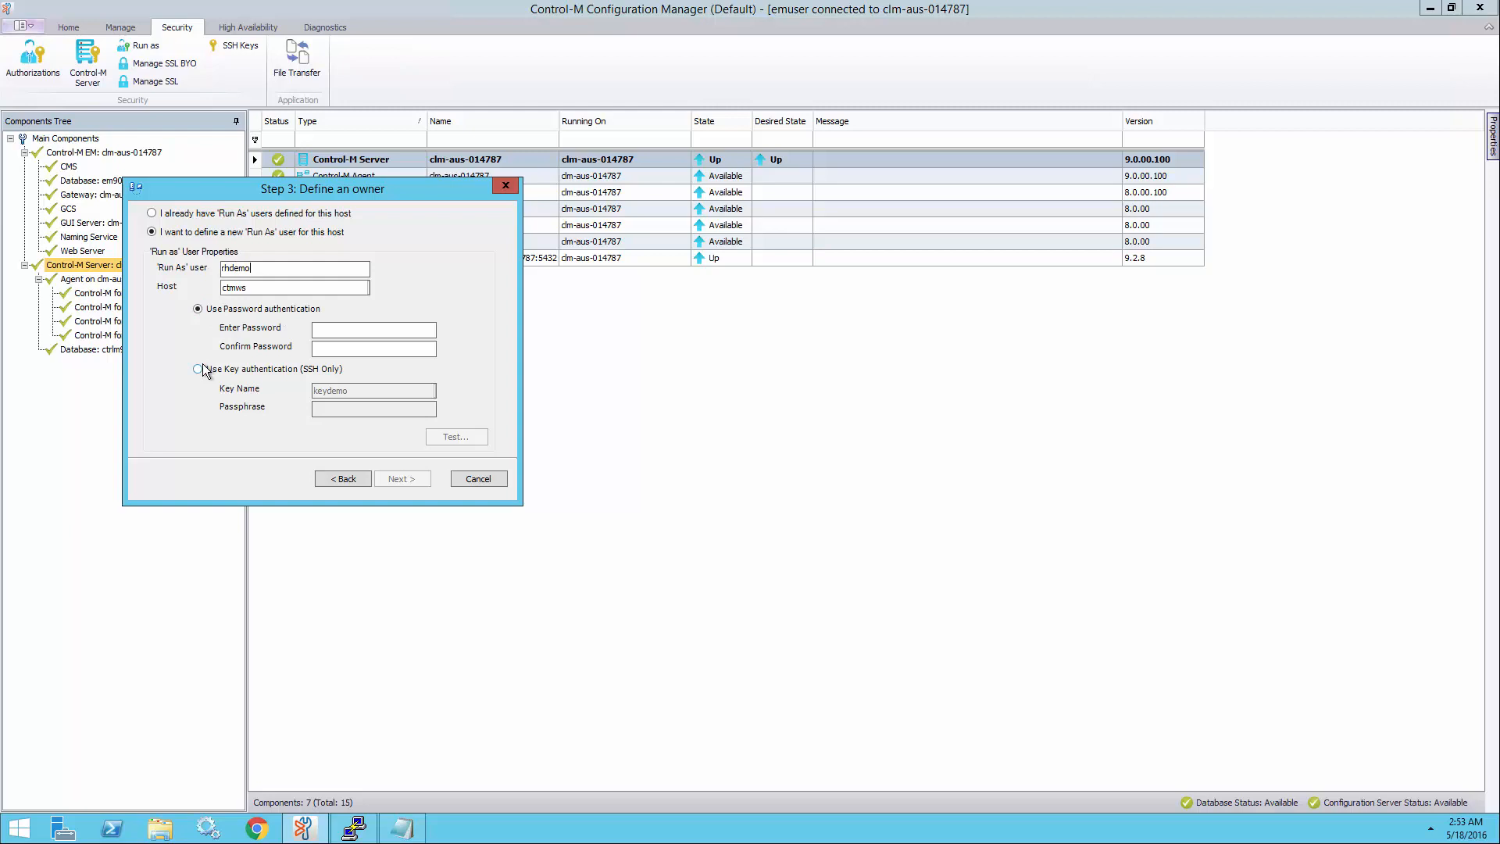
click(198, 369)
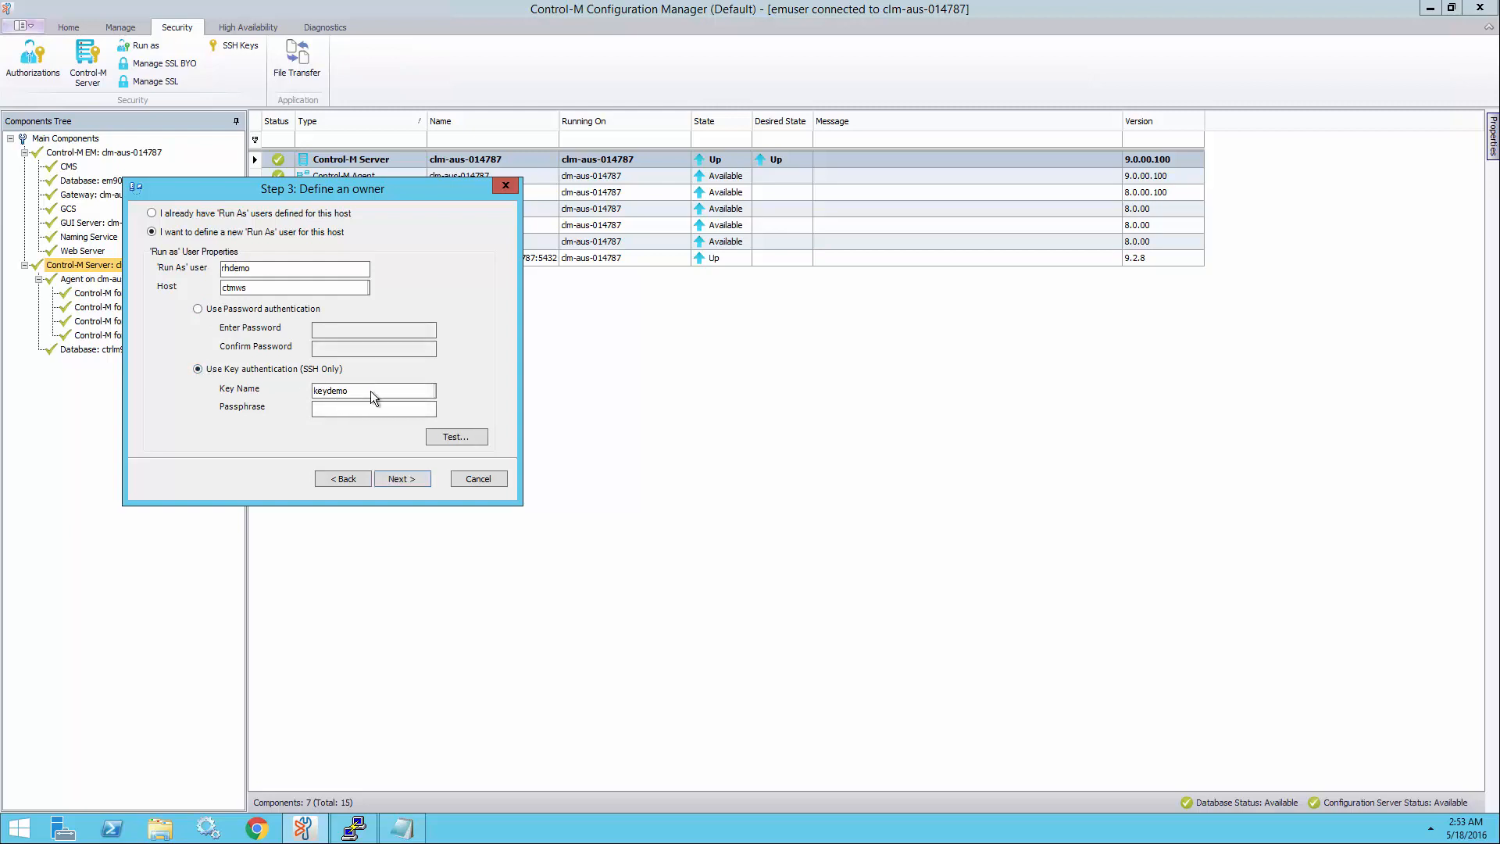
text(keydemo)
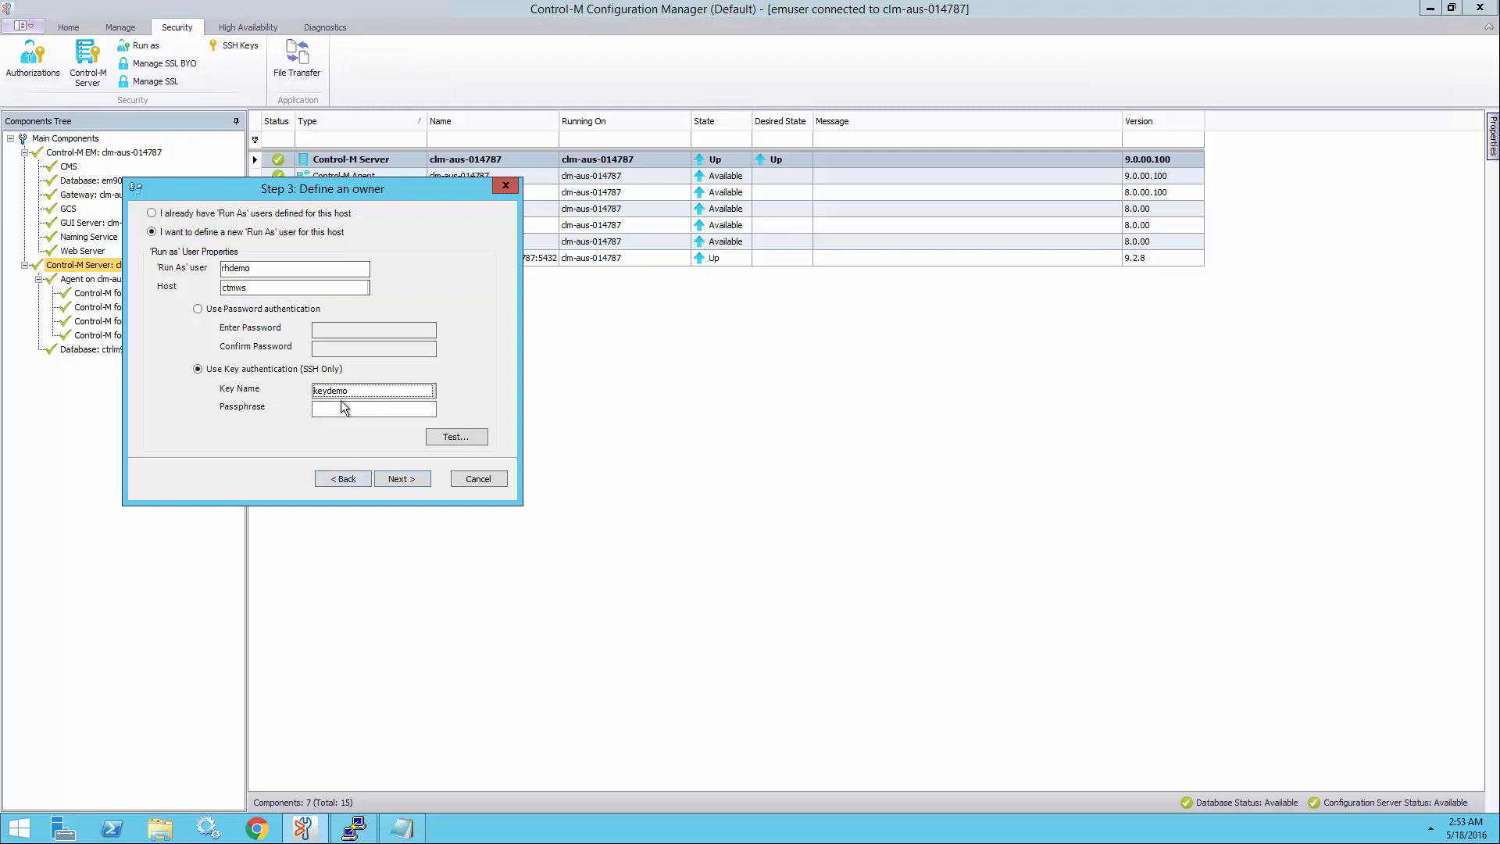
click(373, 409)
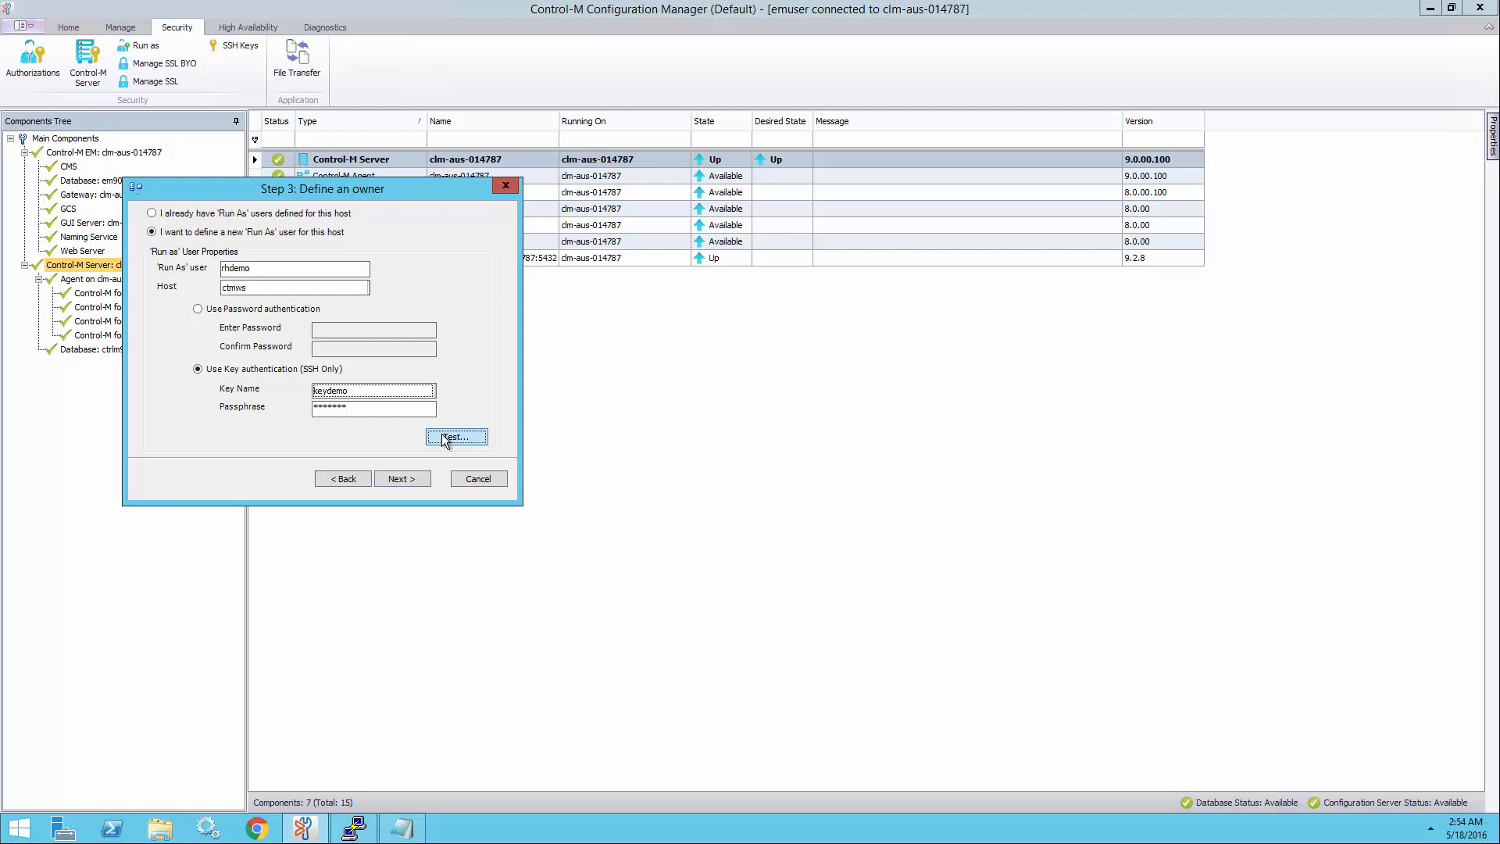
click(457, 437)
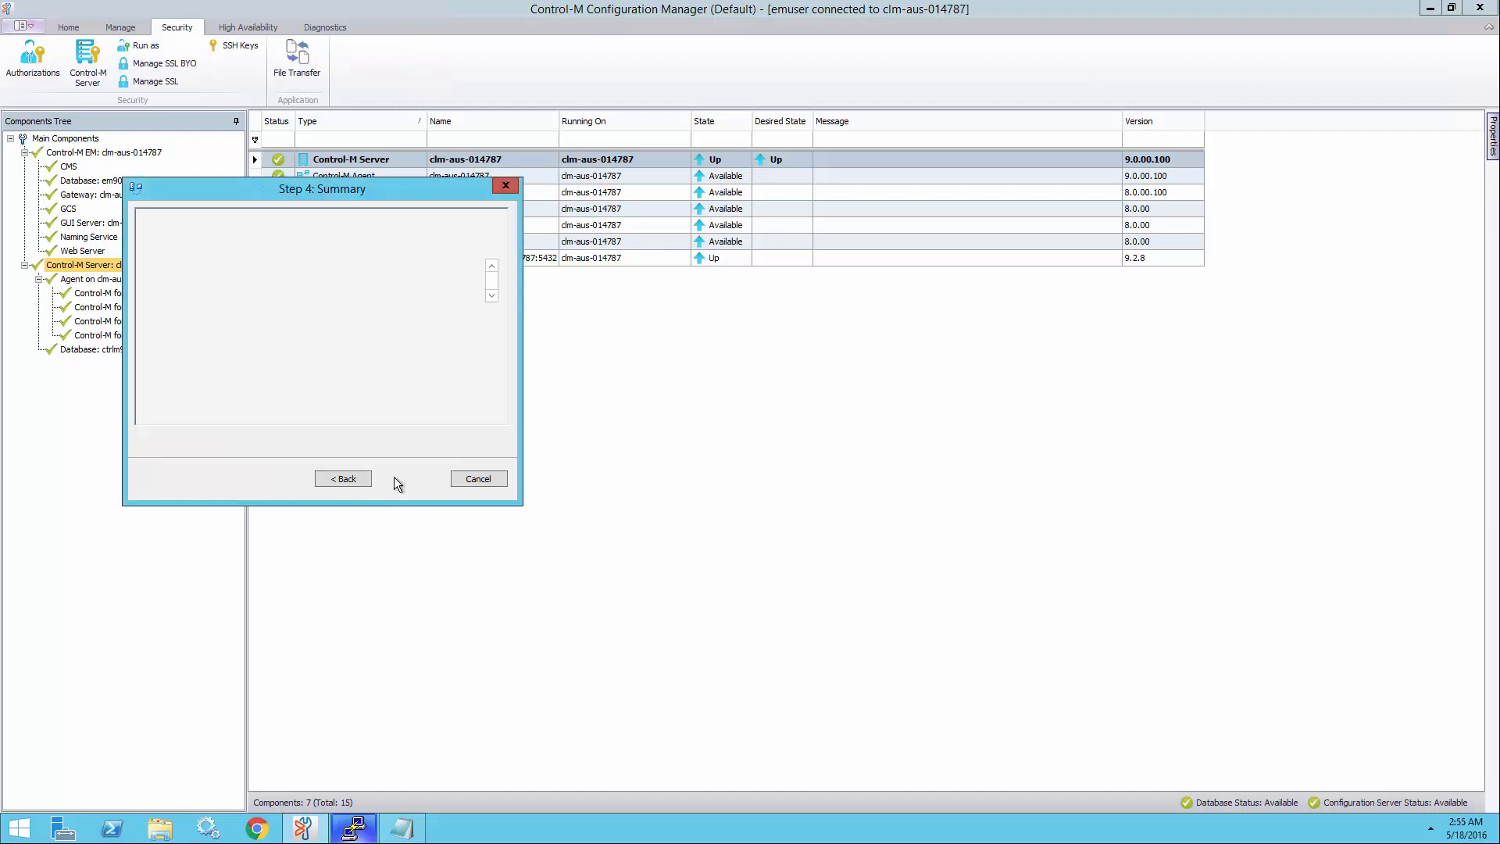
Step: Click Finish on the Summary page to save remote host ctmws with owner rhdemo
click(402, 478)
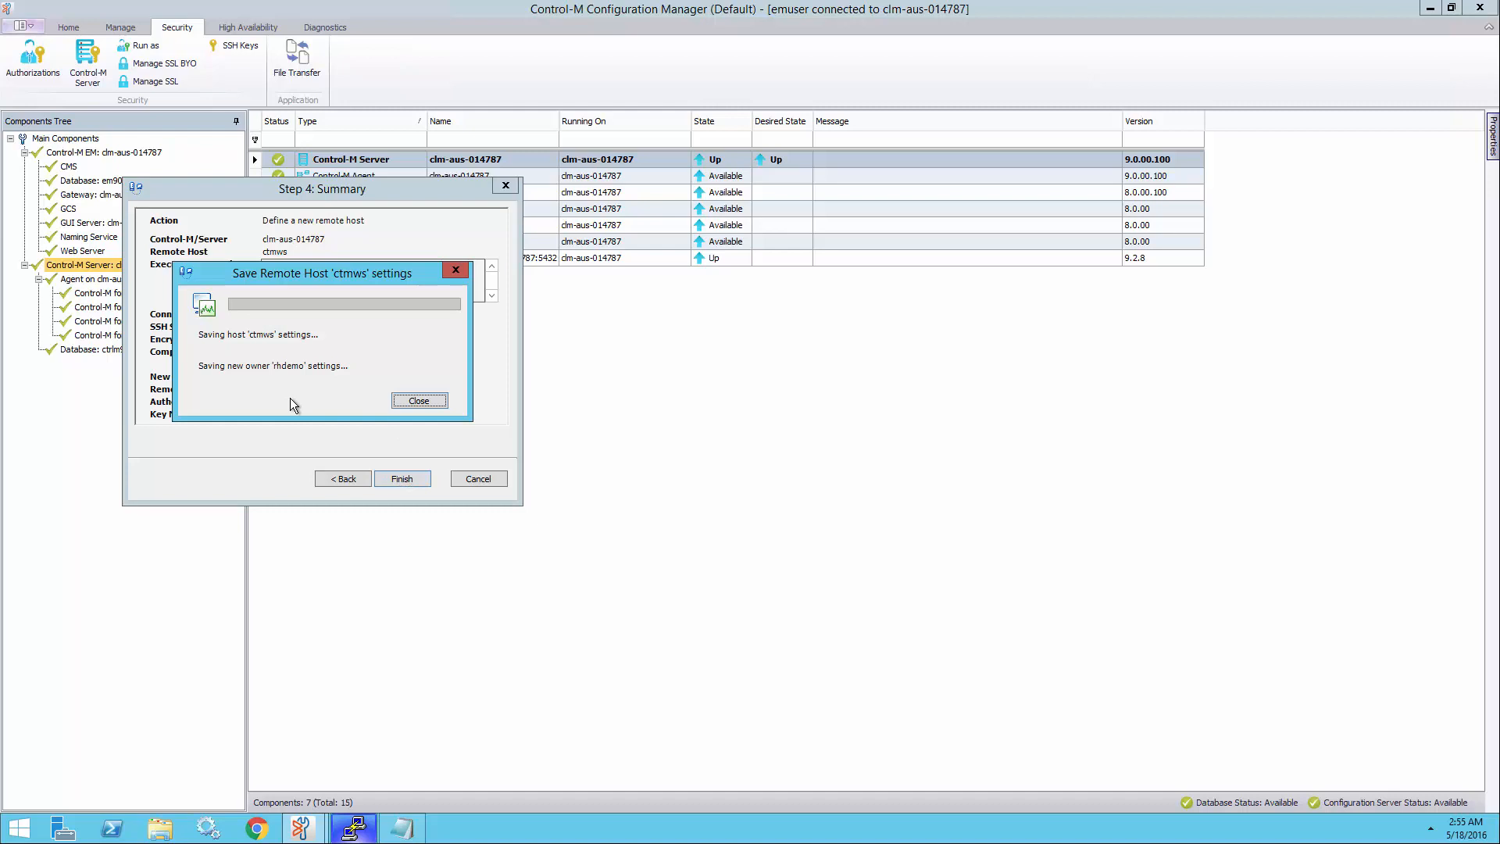